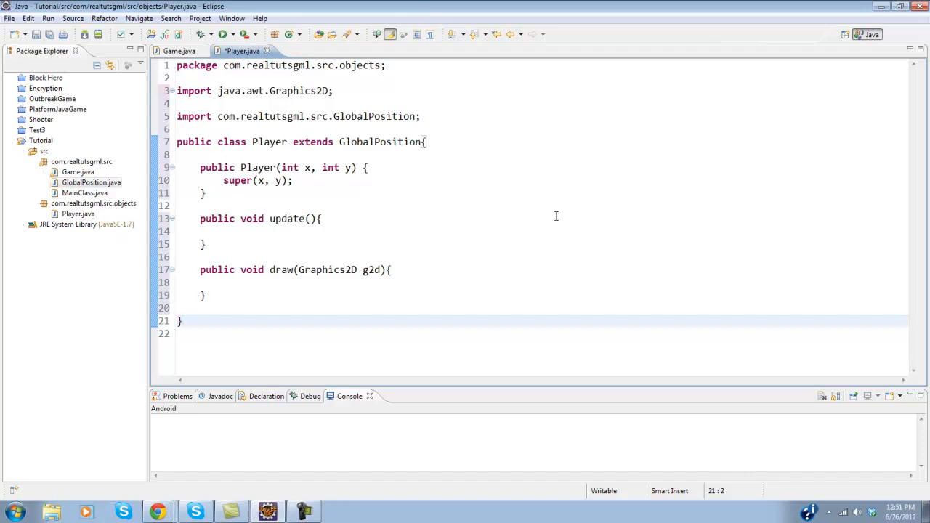
- Open and close GlobalPosition.java, then delete Player.java's trailing blank line
click(91, 182)
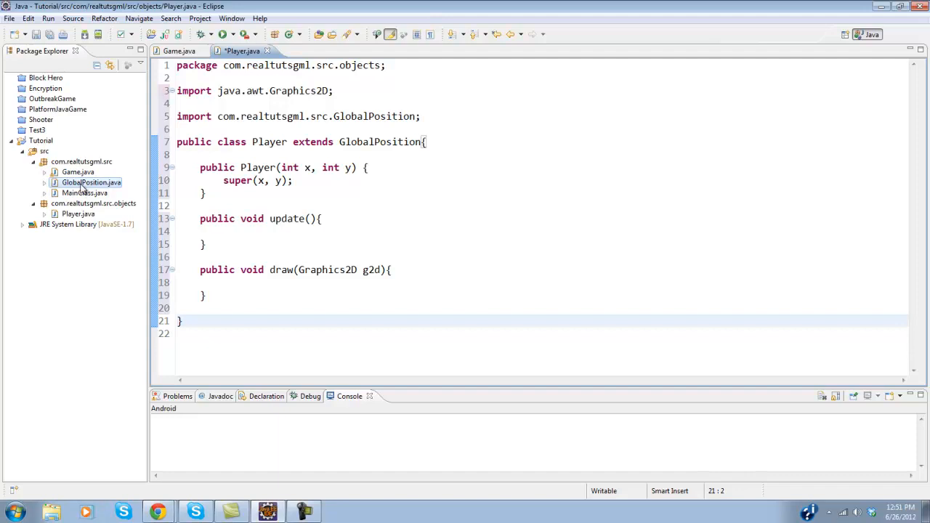
double_click(91, 182)
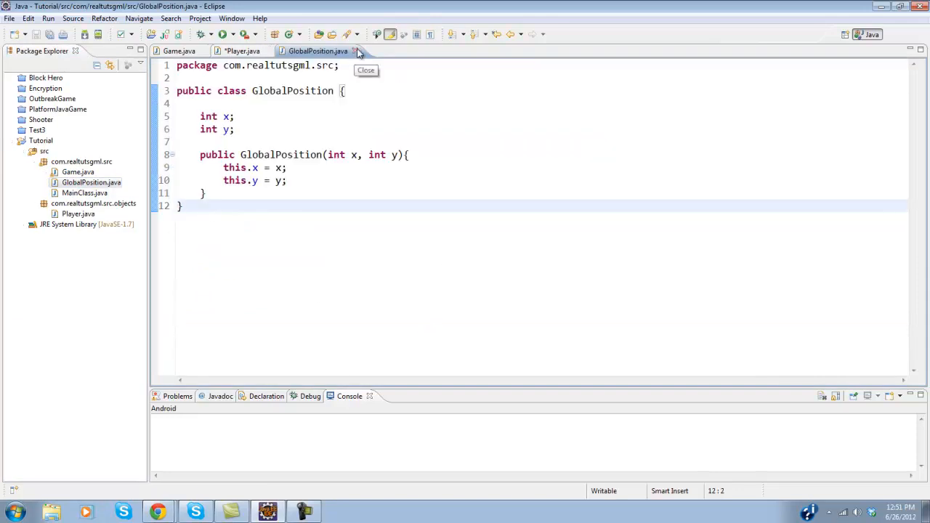
click(355, 51)
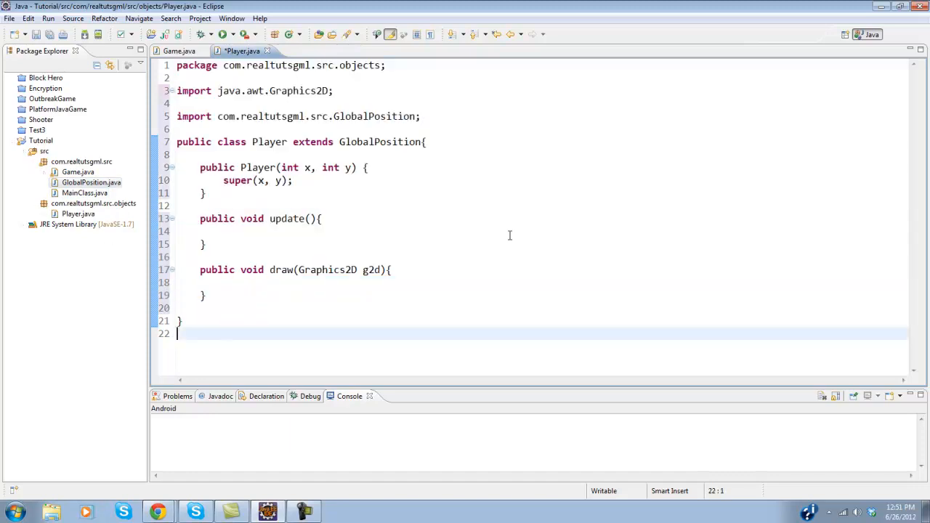
key(BackSpace)
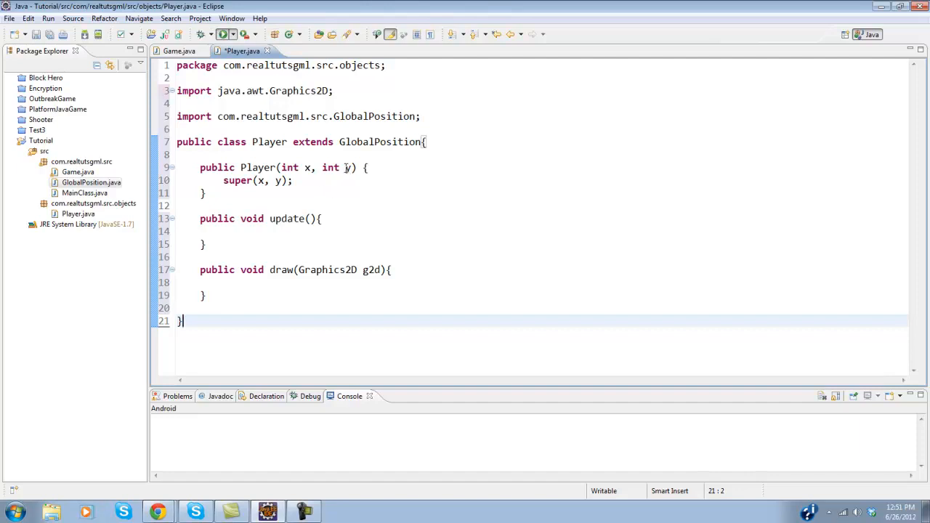
- Launch MainClass from the toolbar Run button, opening a blank game window
click(223, 34)
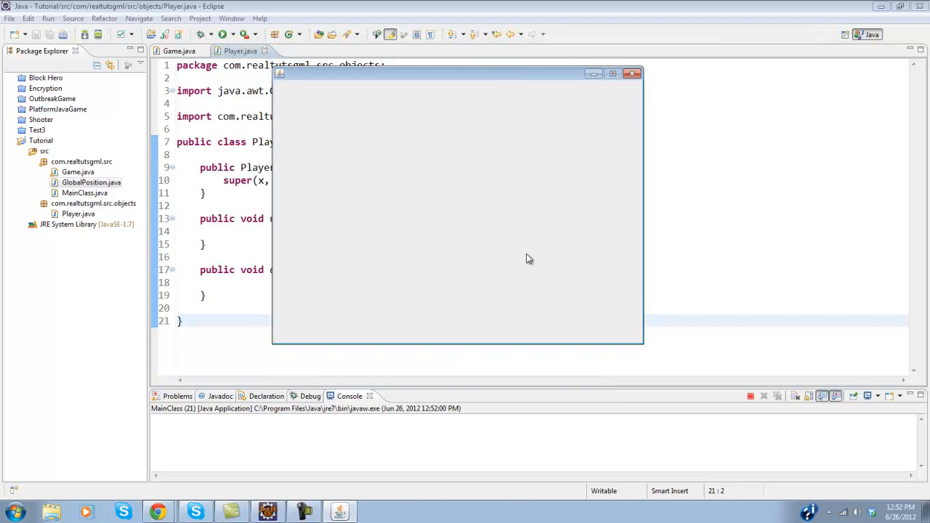
mouse_move(626, 117)
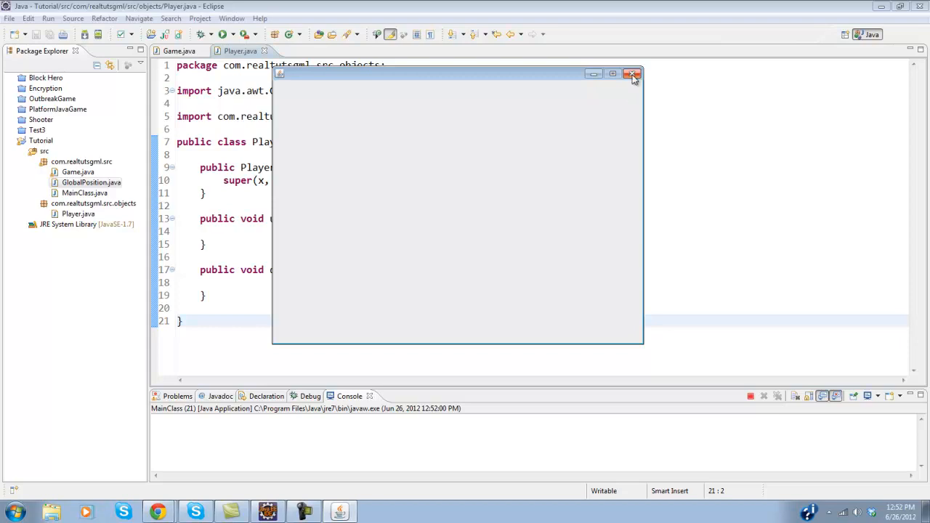
- Close the game window, open C:\Java, and create an 'images' folder under src
click(632, 74)
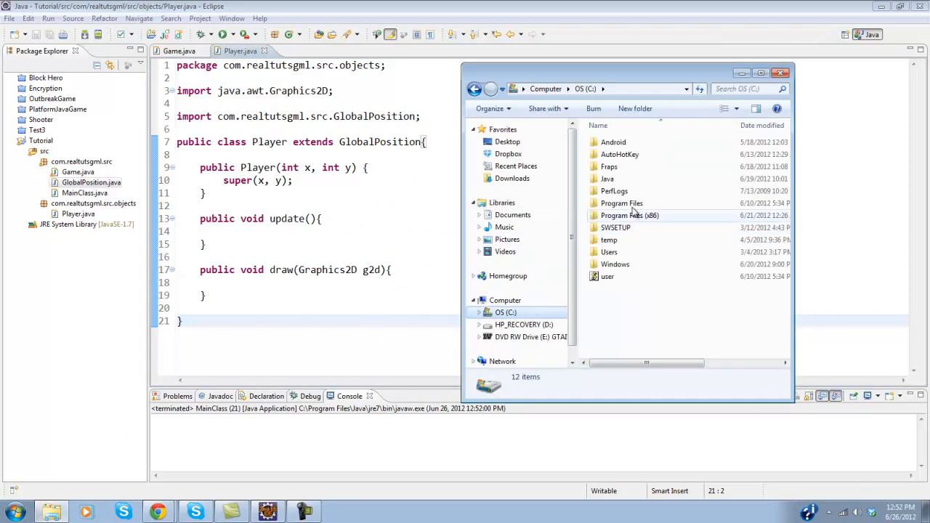
double_click(607, 178)
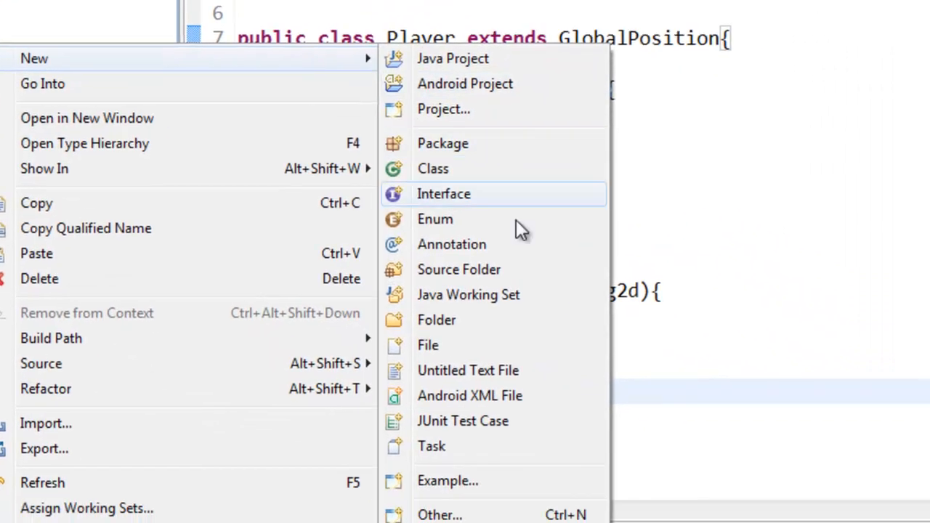
click(436, 320)
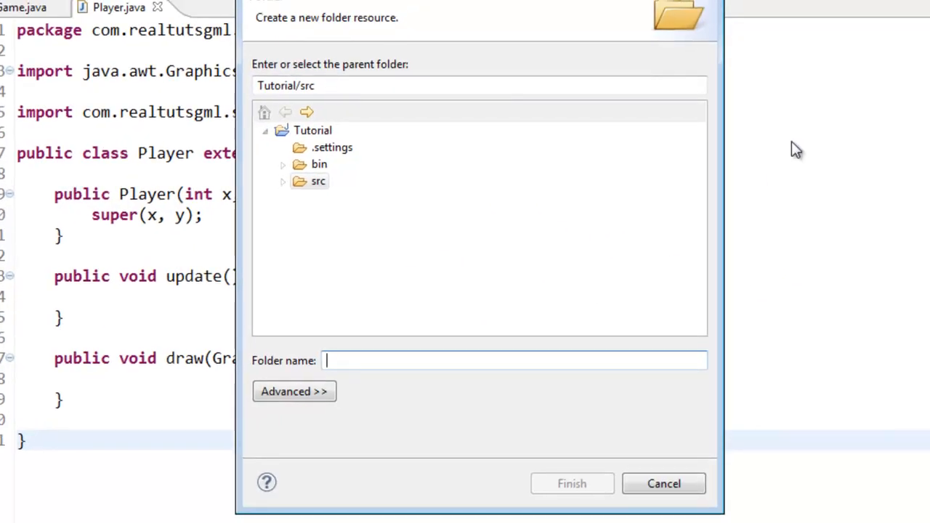
text(images)
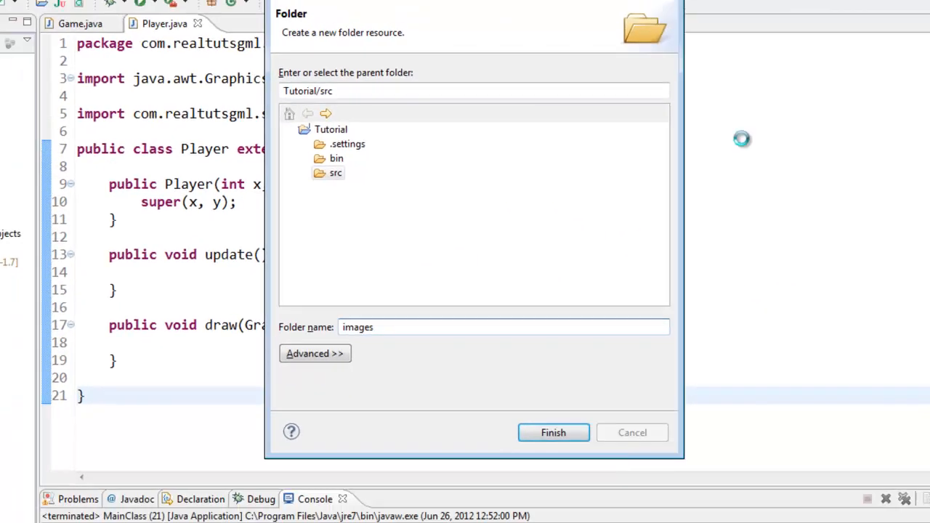
click(553, 433)
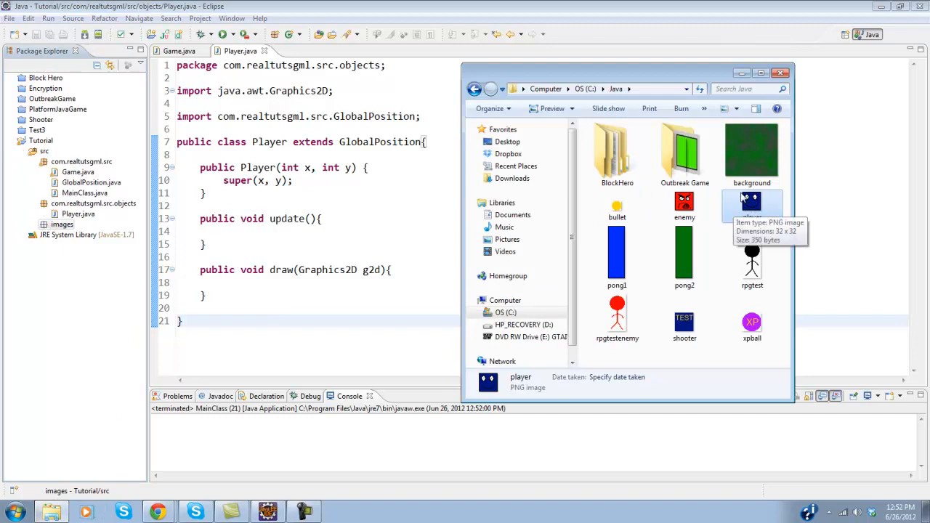
- Copy player.png from the C:\Java folder into the project's images folder
drag(624, 73, 545, 65)
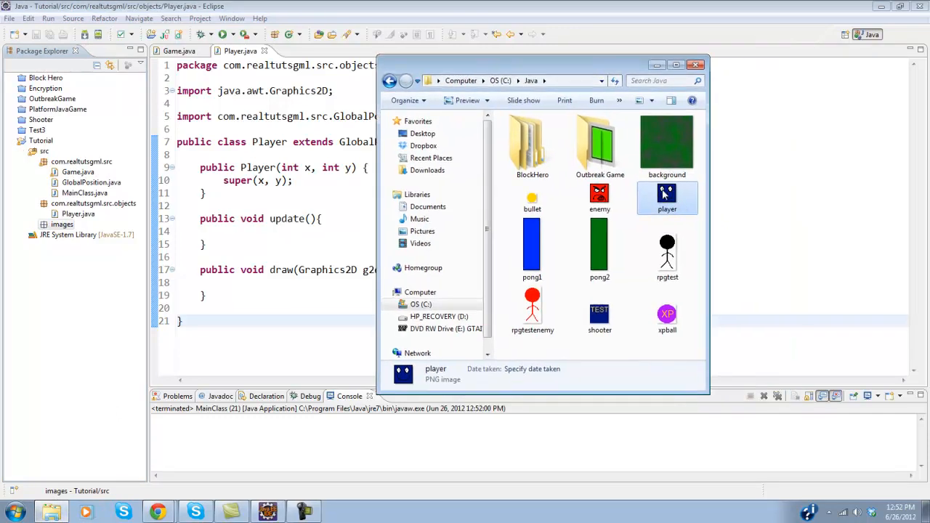
double_click(667, 196)
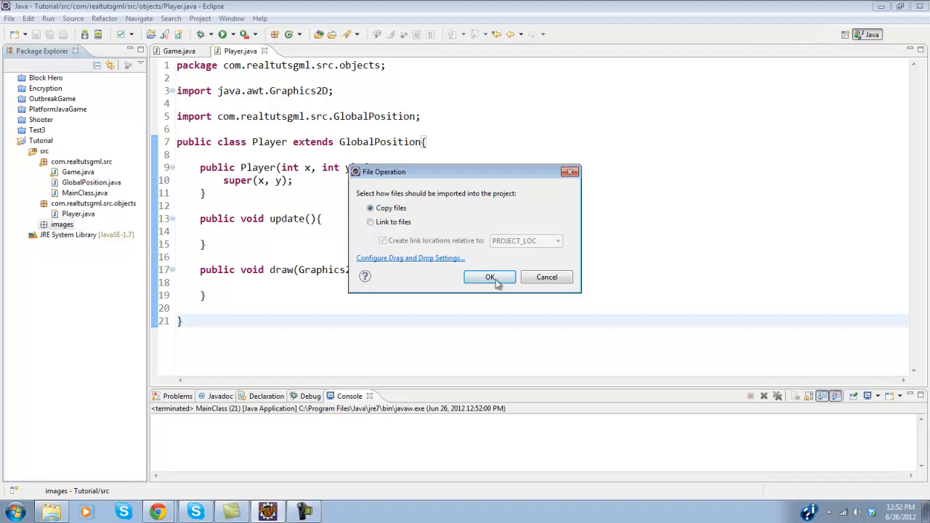
click(489, 276)
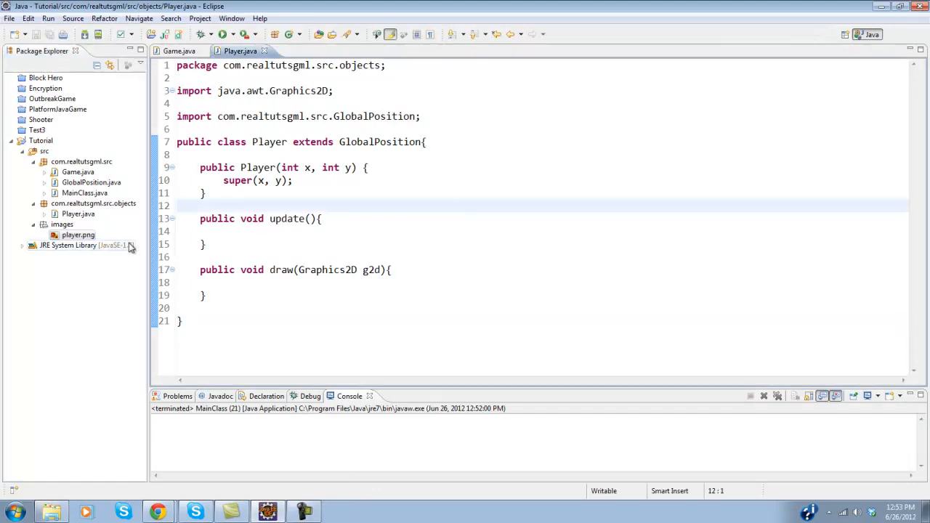
- Add a public getPlayerImage() method below draw, importing java.awt.Image
click(78, 234)
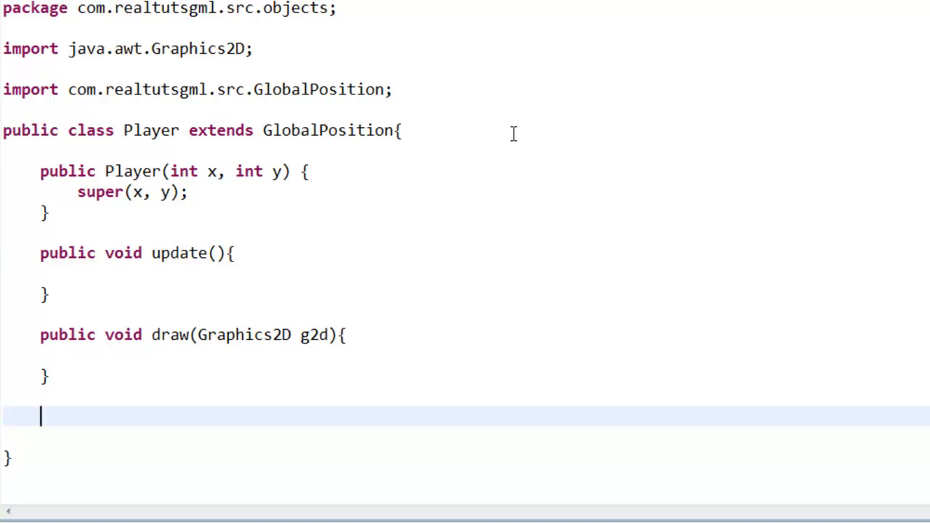
text(pul)
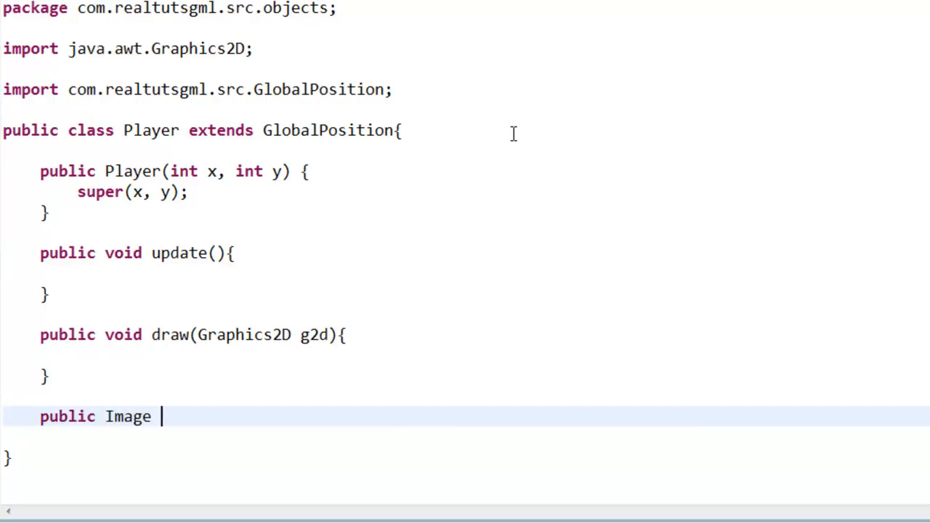
text(getPlayerIm)
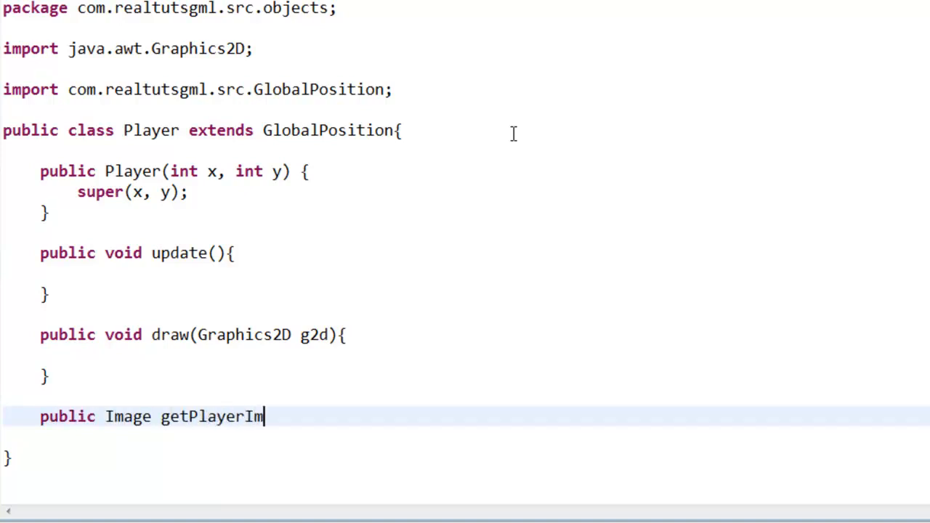
text(age(){)
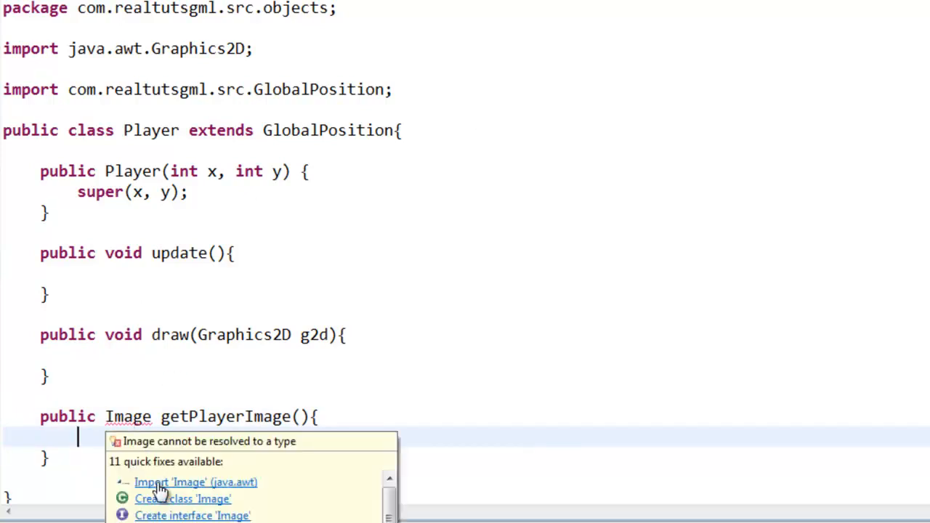
click(196, 482)
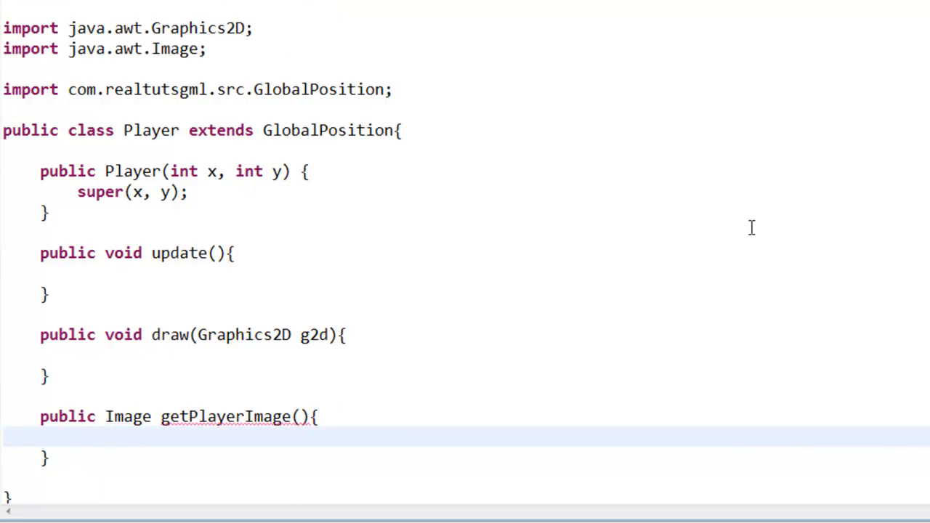
- Build ImageIcon i from getClass().getResource(playerimage), importing javax.swing.ImageIcon
text(ImageIcon)
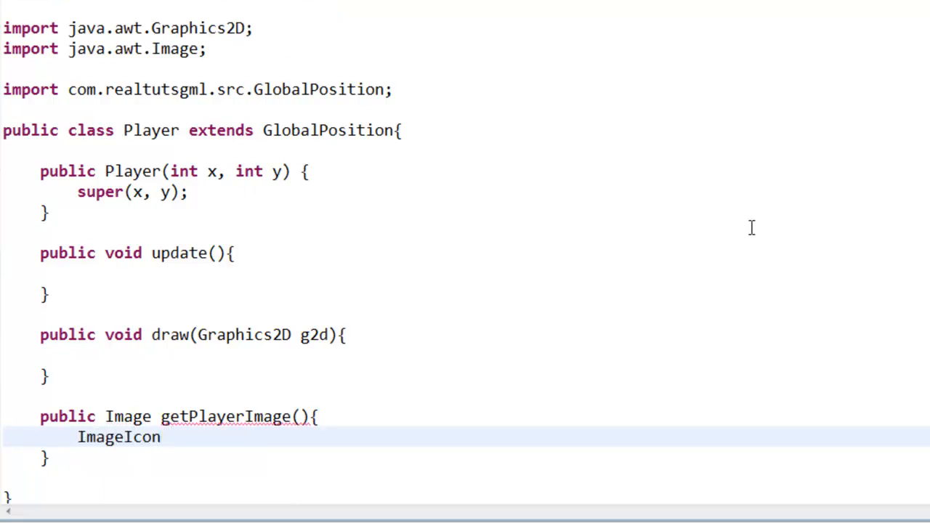
text(i = new ImageIcon();)
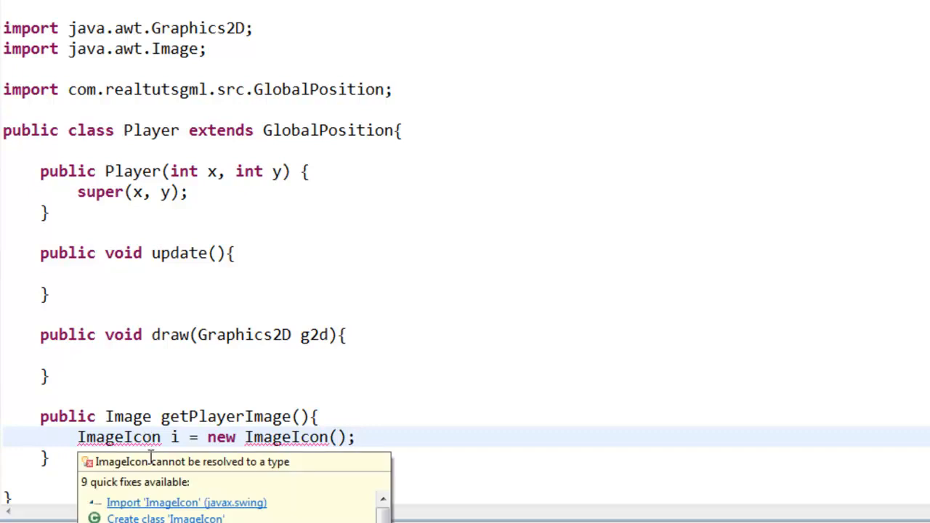
click(186, 502)
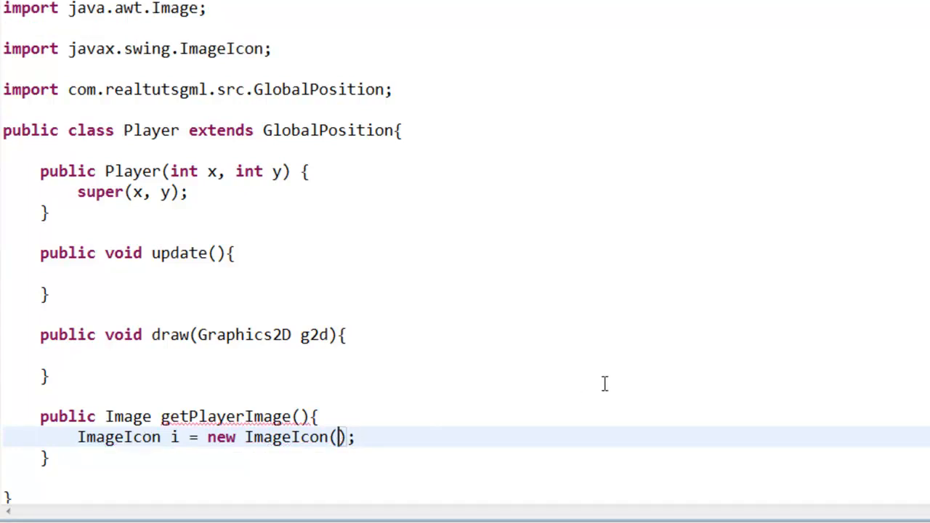
text(get)
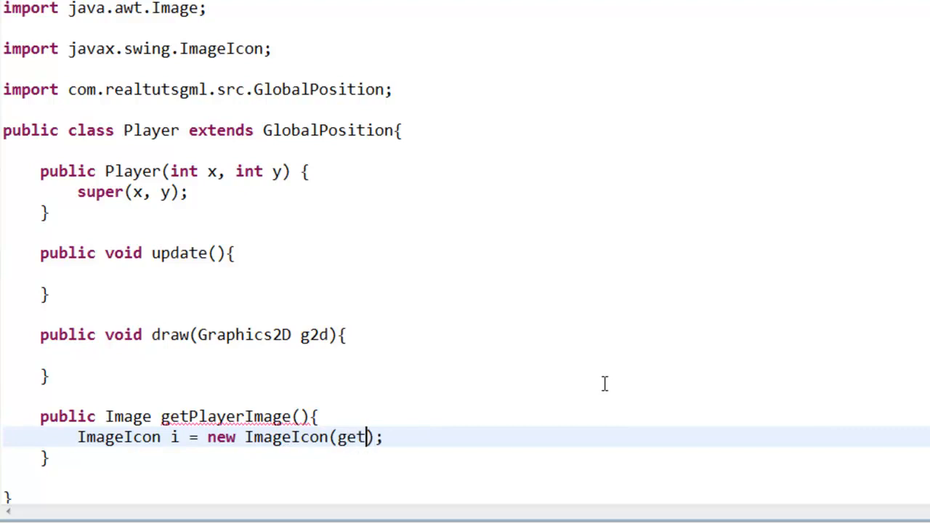
text(Class()./)
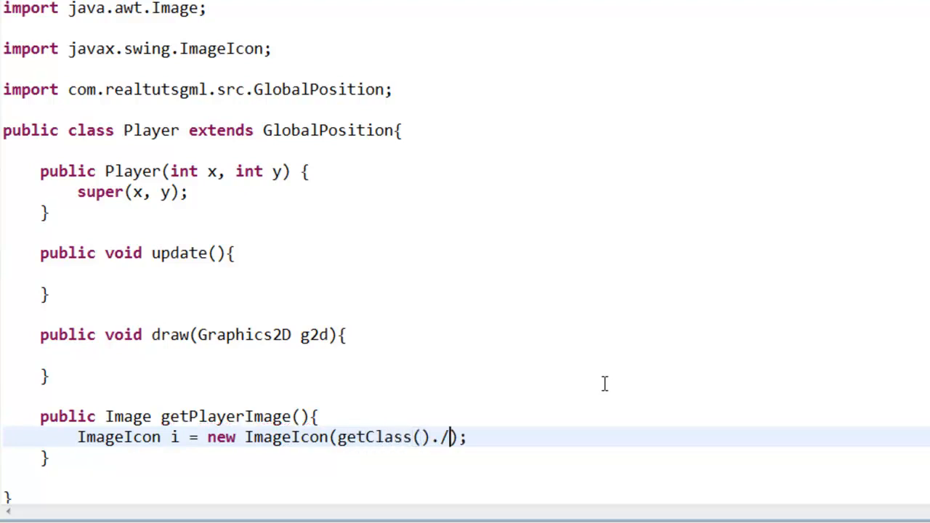
key(Backspace)
text(getResource(arg0)
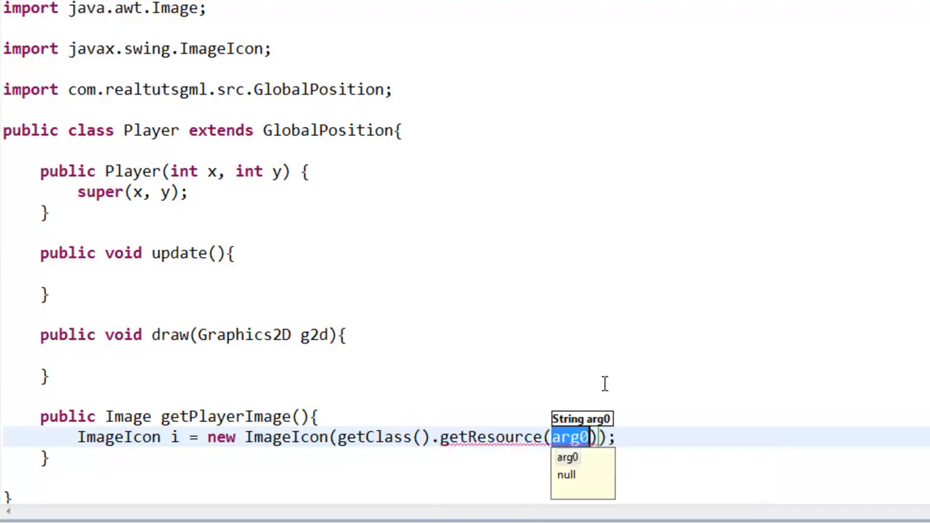
text(pla)
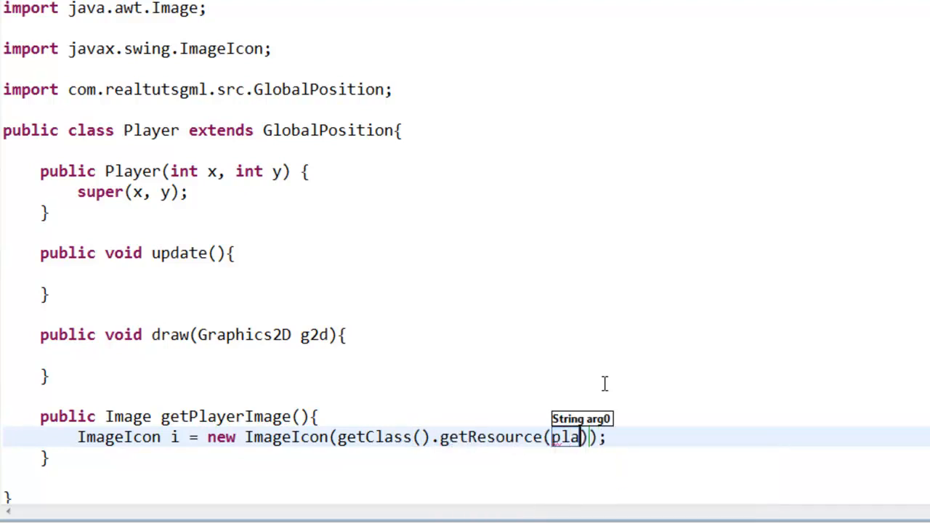
text(yerimage)
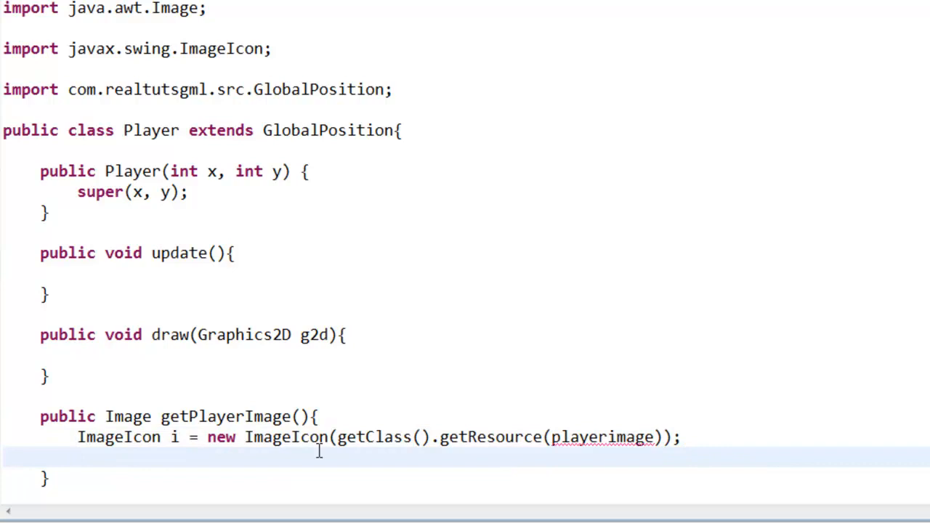
- Return i.getImage() from the method and select its Image return type
text(return)
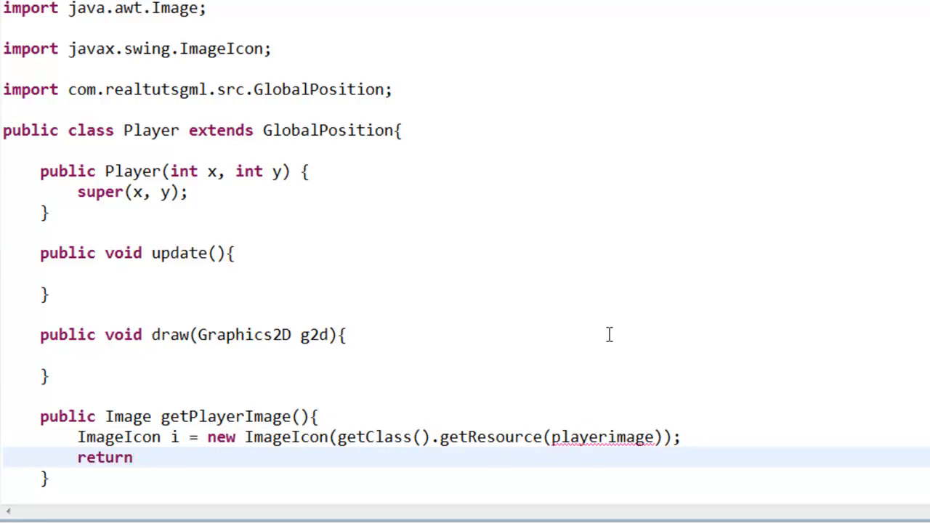
text(i.getImage();)
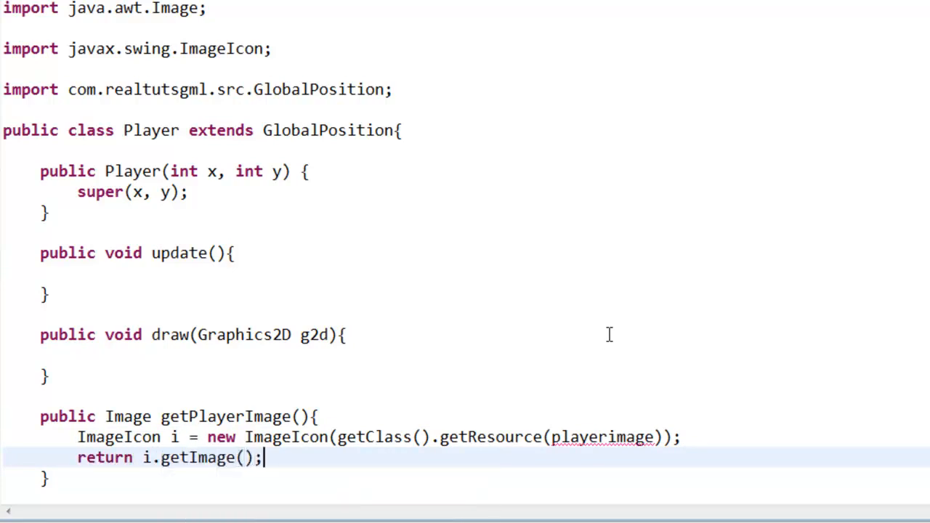
double_click(128, 416)
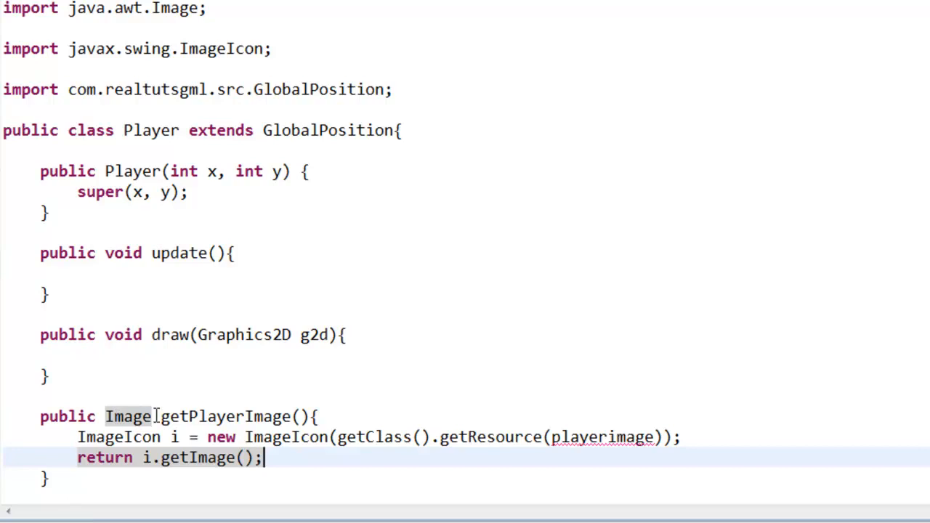
mouse_move(635, 414)
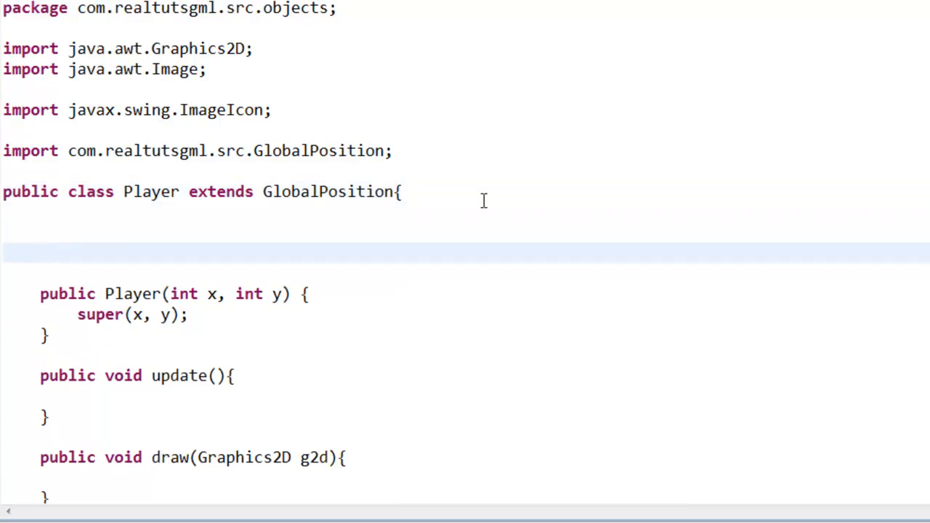
- Declare private String playerimage = "/images/player.png" at the top of Player
text(pr)
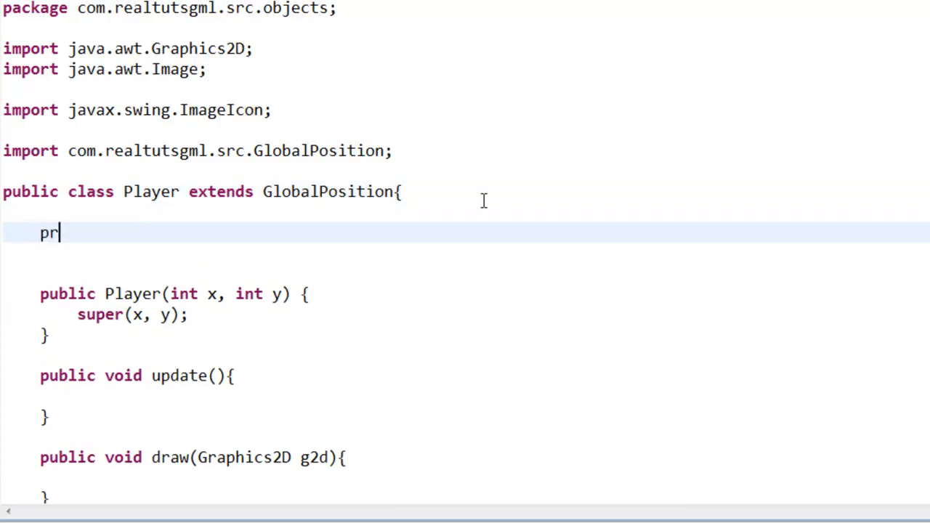
text(iva)
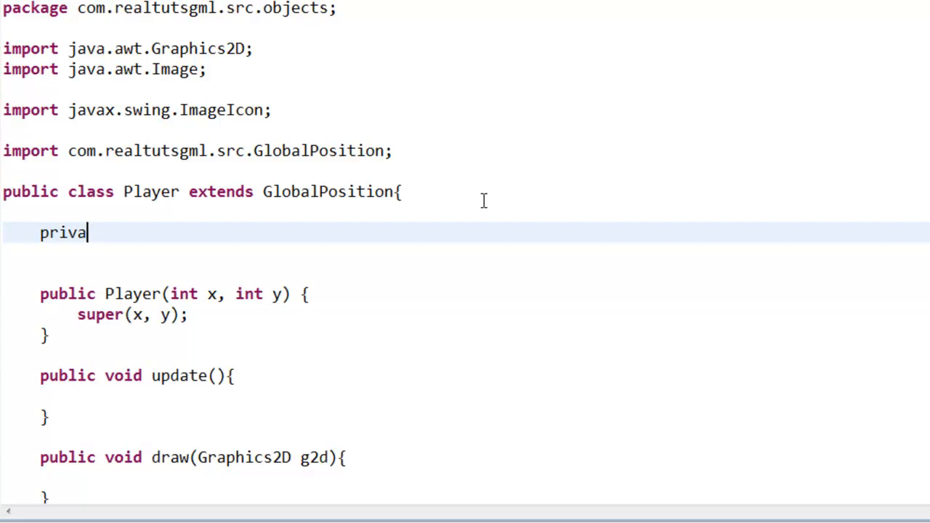
text(te String)
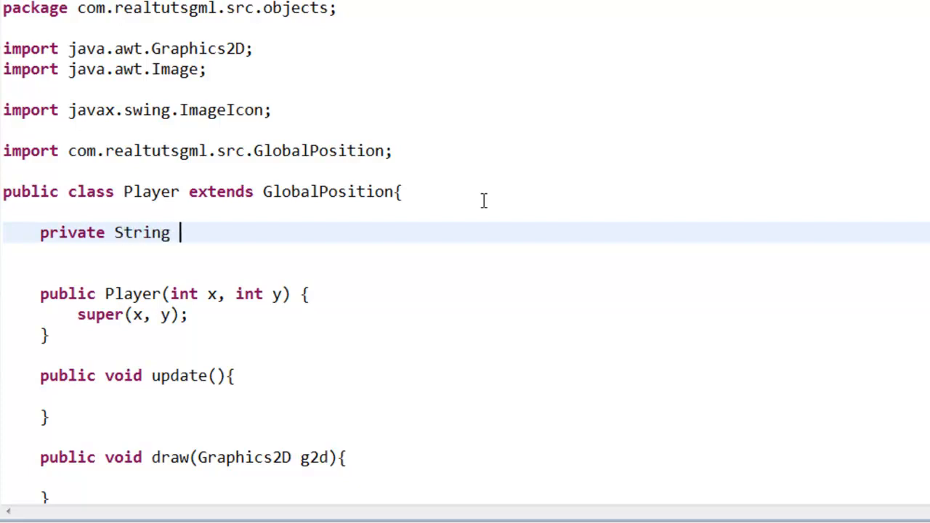
text(im)
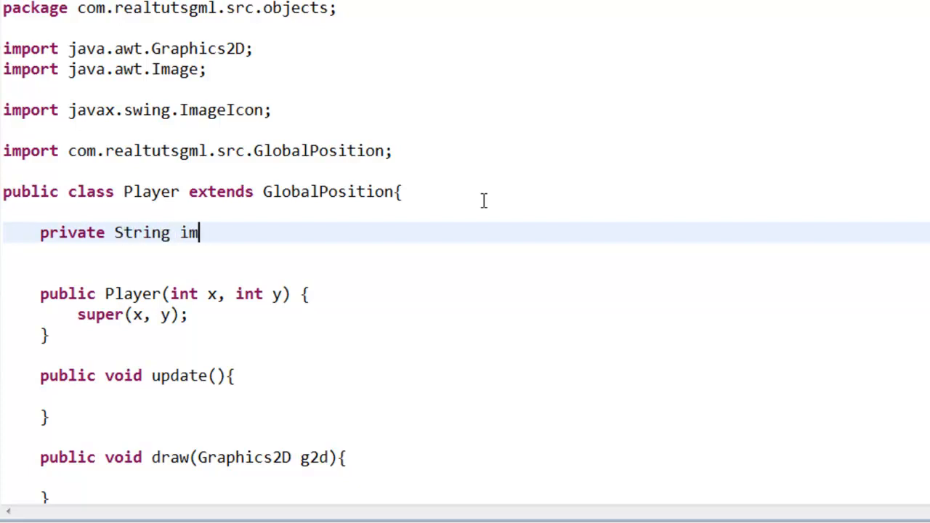
text(playerima)
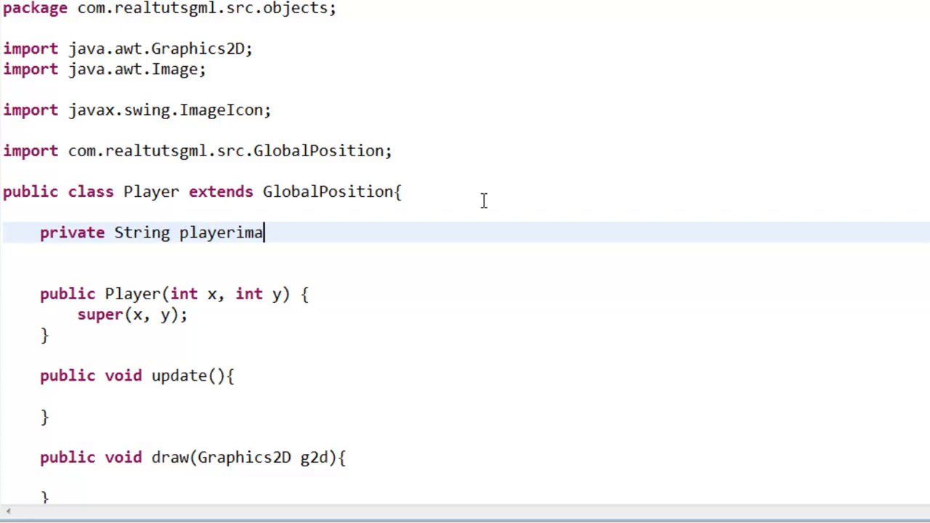
text(ge = "")
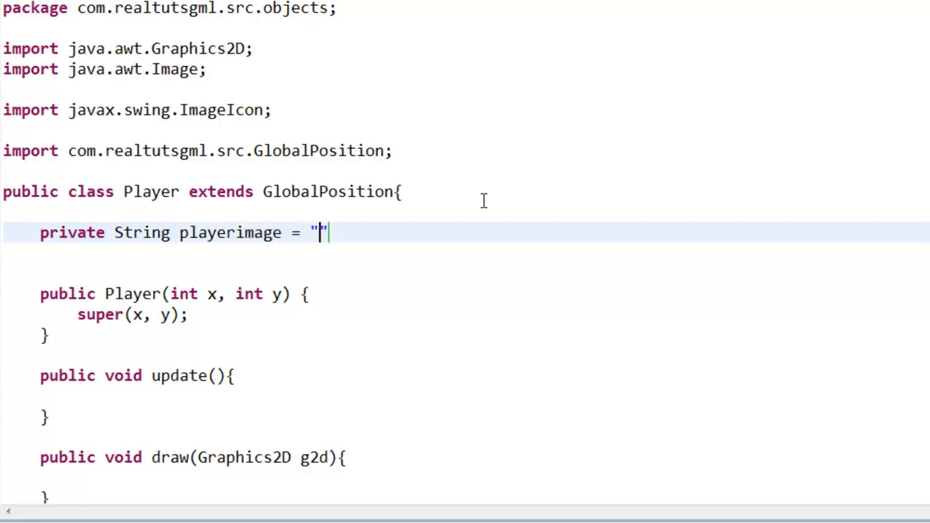
text(/)
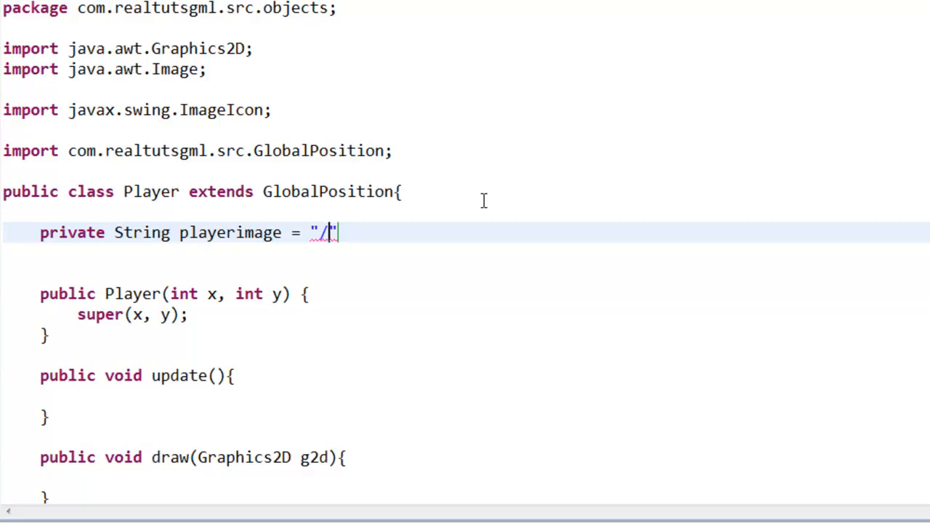
text(images)
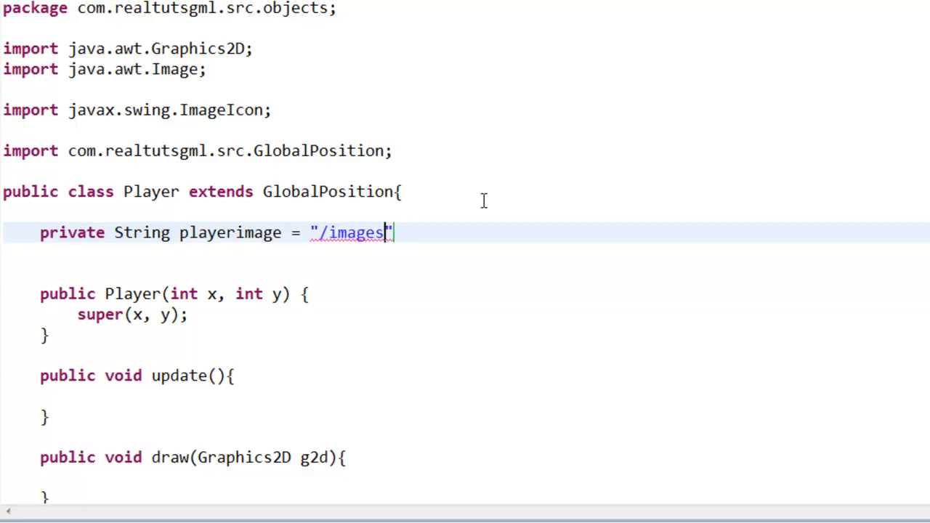
text(/player.png)
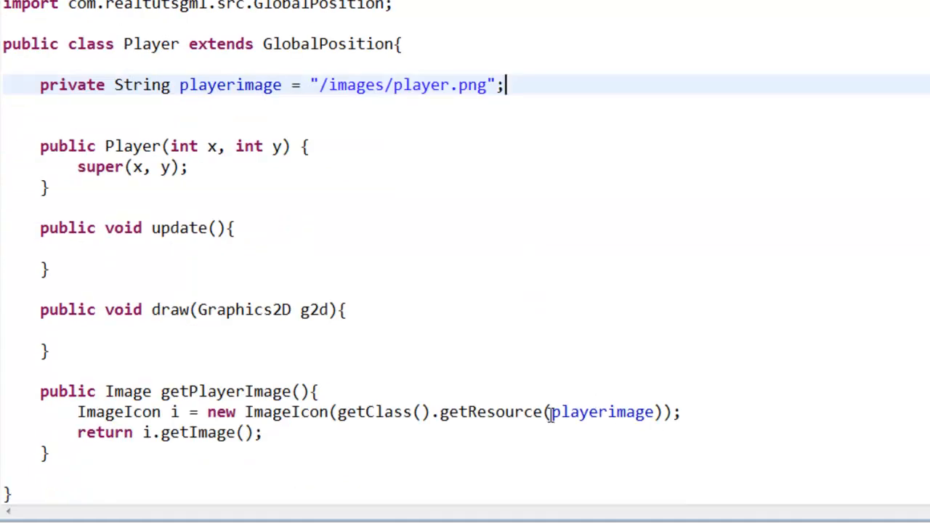
double_click(601, 412)
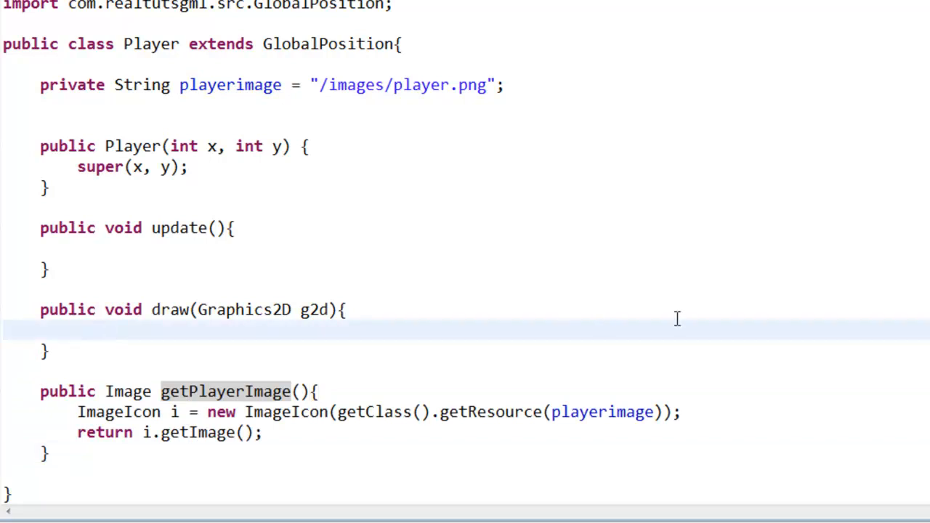
text(g2d.)
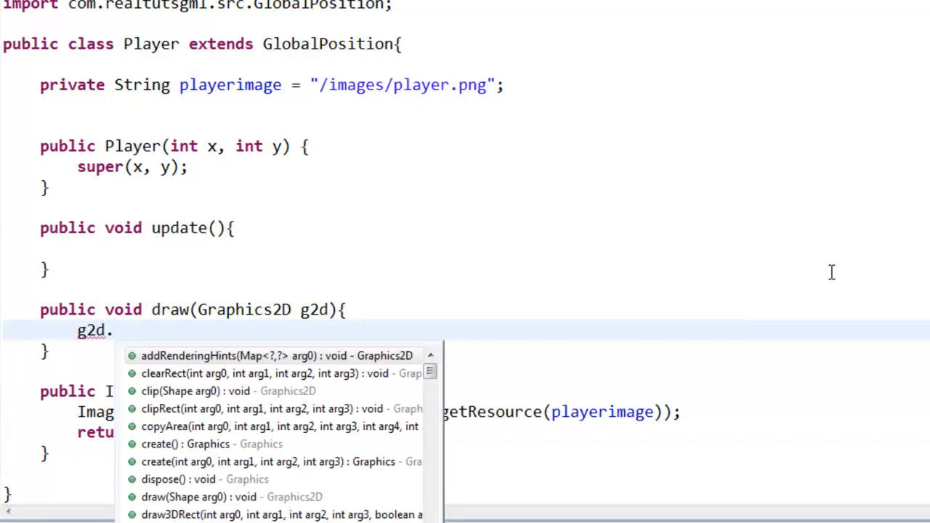
mouse_move(306, 310)
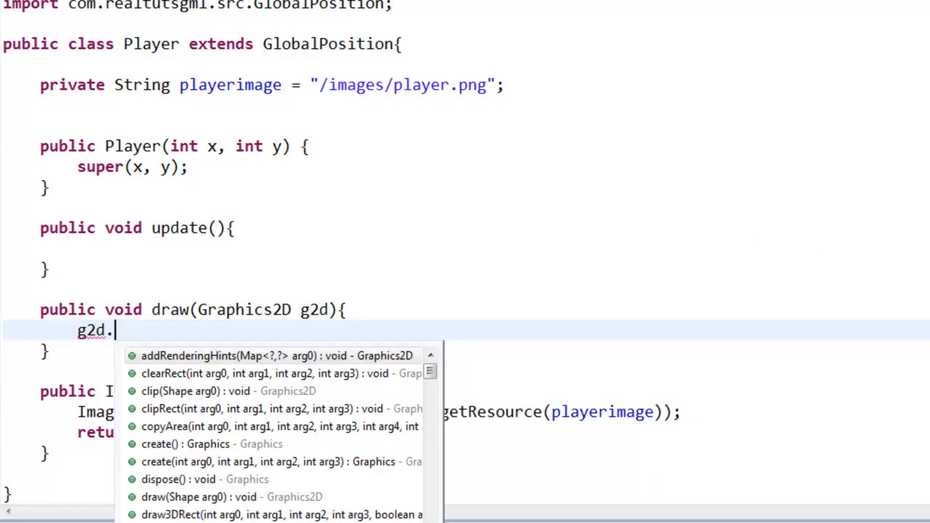
key(Escape)
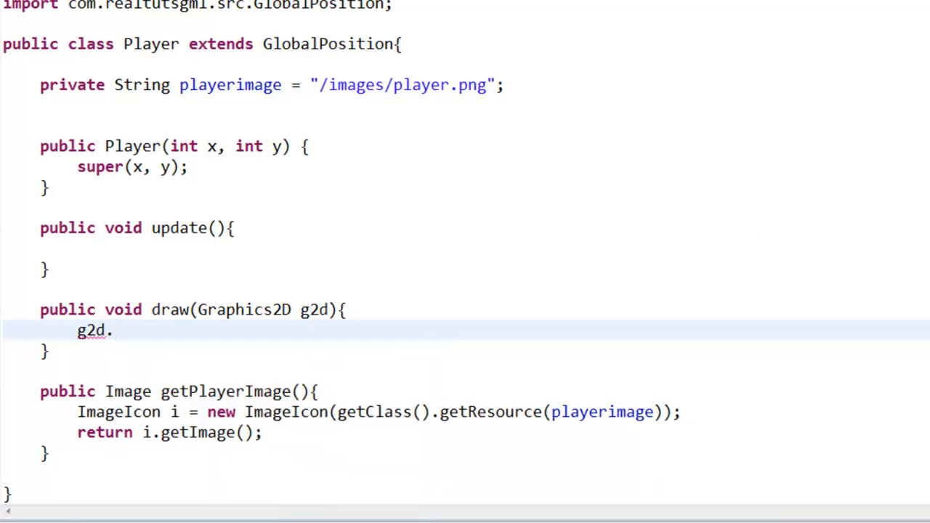
mouse_move(222, 344)
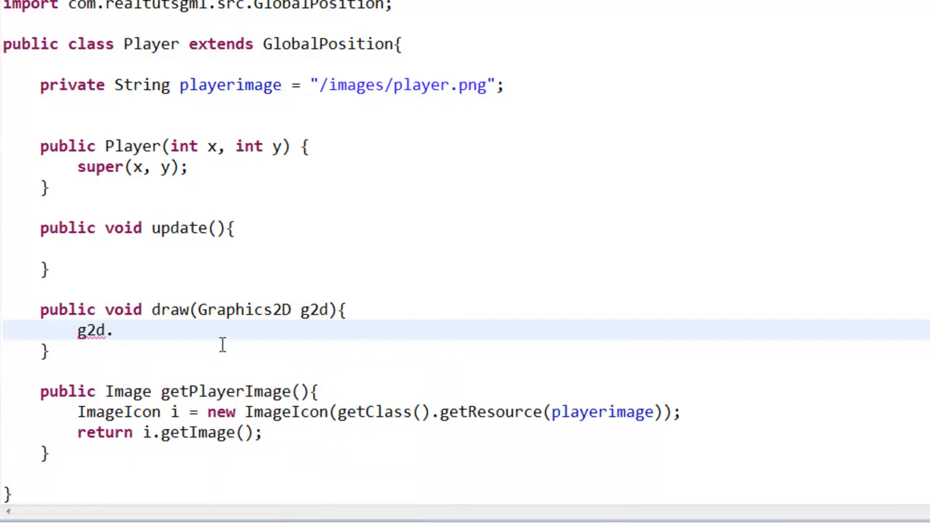
mouse_move(285, 317)
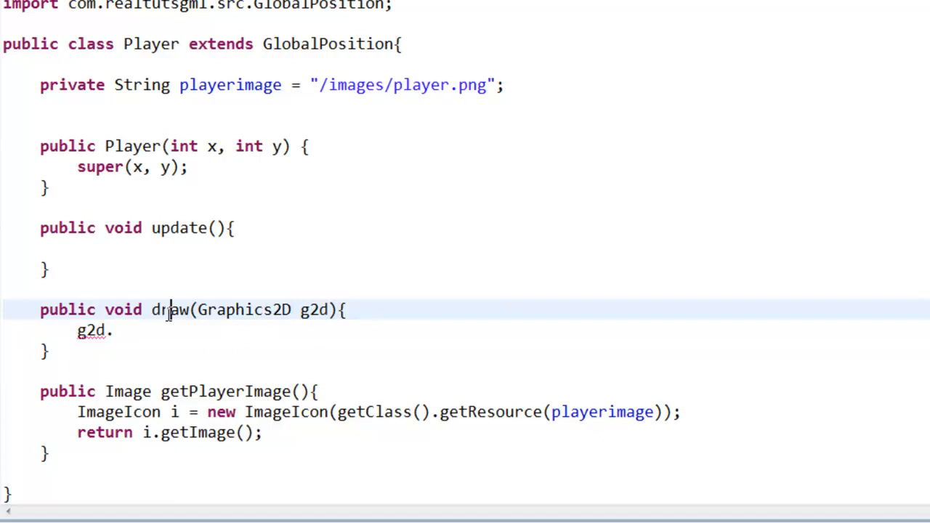
click(95, 330)
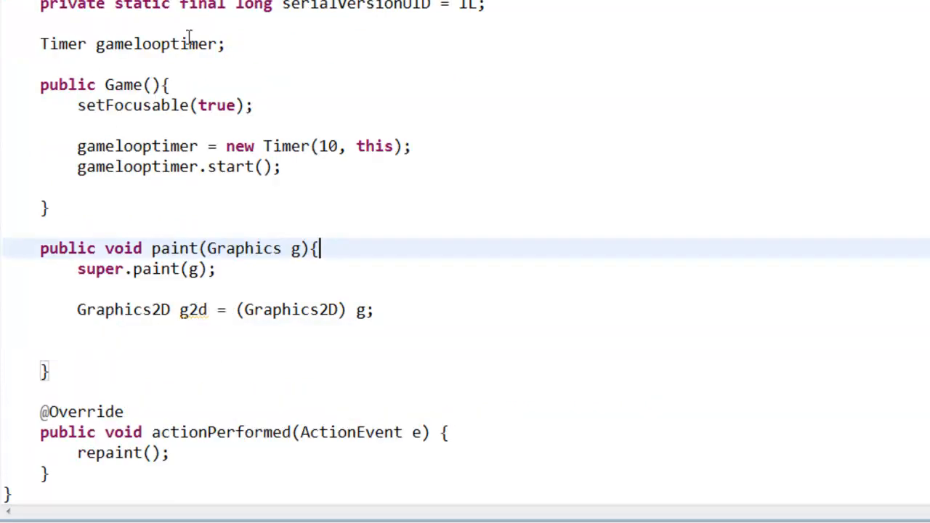
double_click(296, 249)
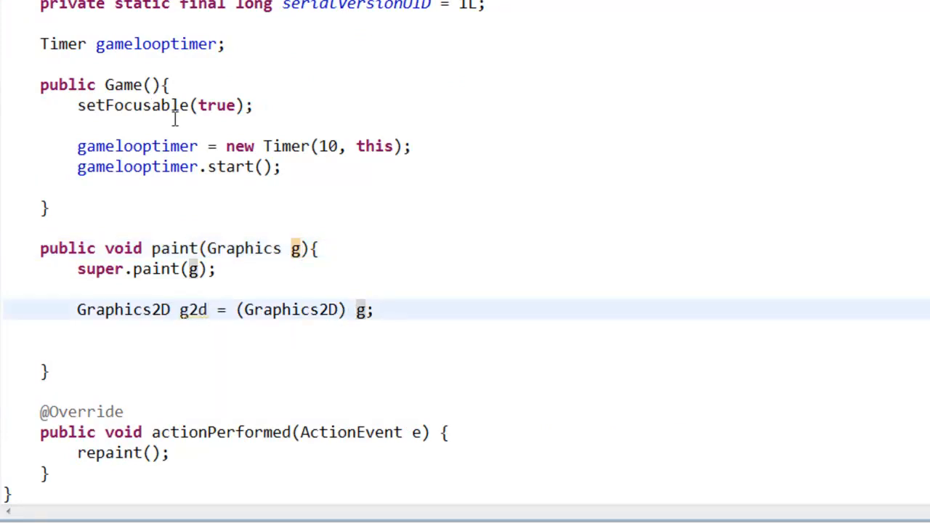
double_click(287, 310)
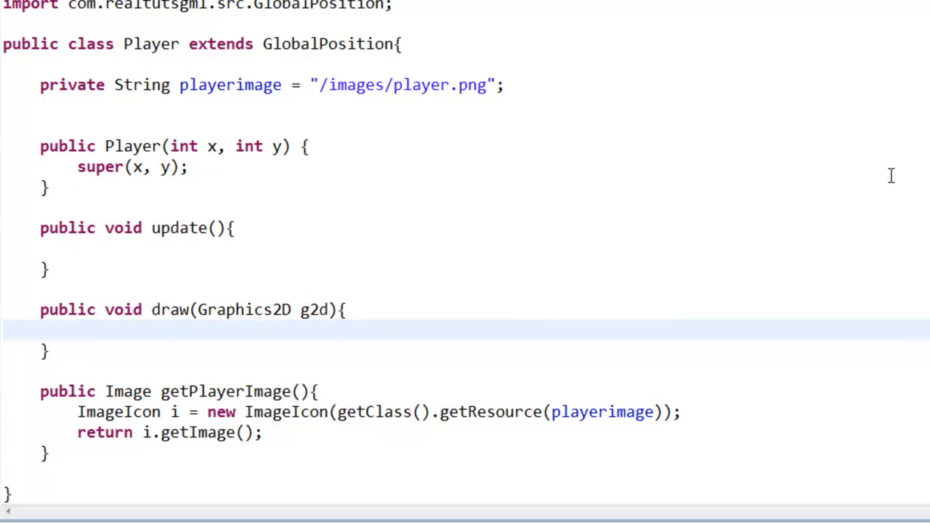
text(g2d.drawImage(img, dx1, dy1, dx2, dy2, sx1, sy1, sx2, sy2, observer)
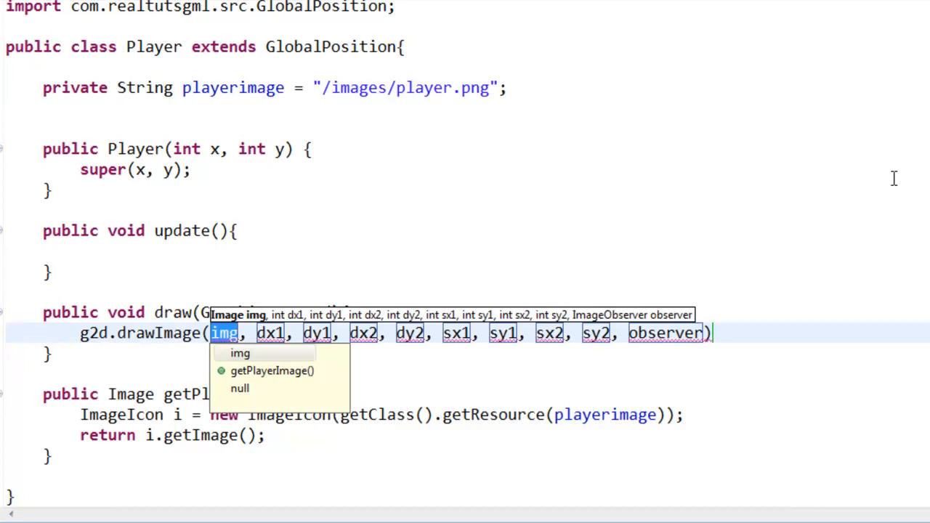
- Write g2d.drawImage(getPlayerImage(), x, y, ...) in draw(), testing then clearing the last argument
text(g)
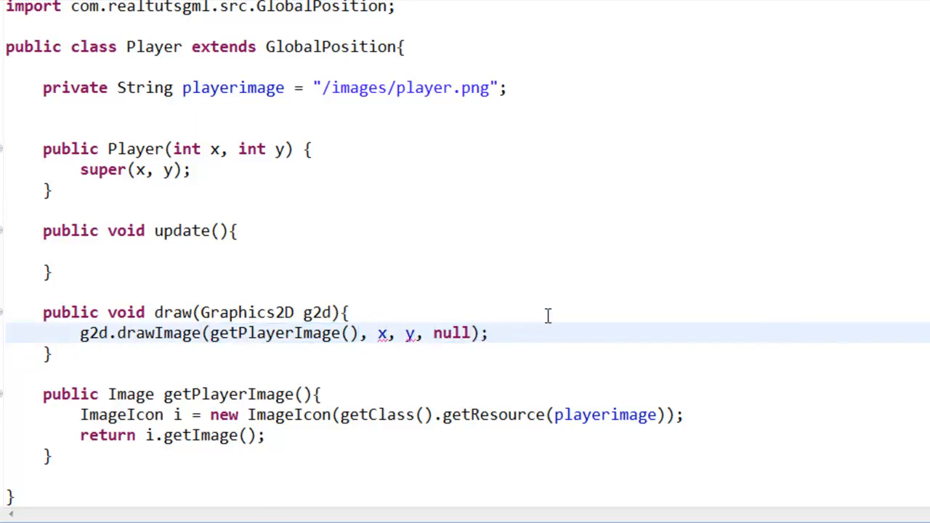
mouse_move(127, 334)
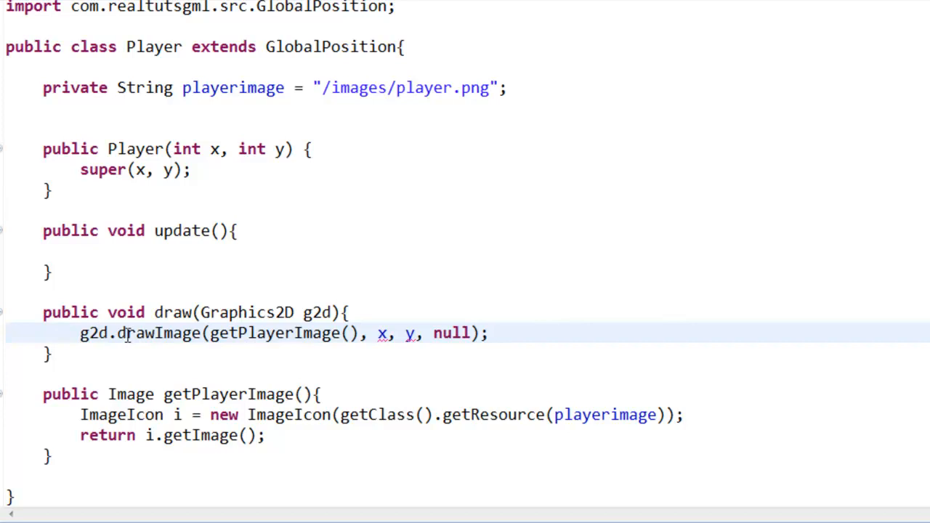
mouse_move(129, 402)
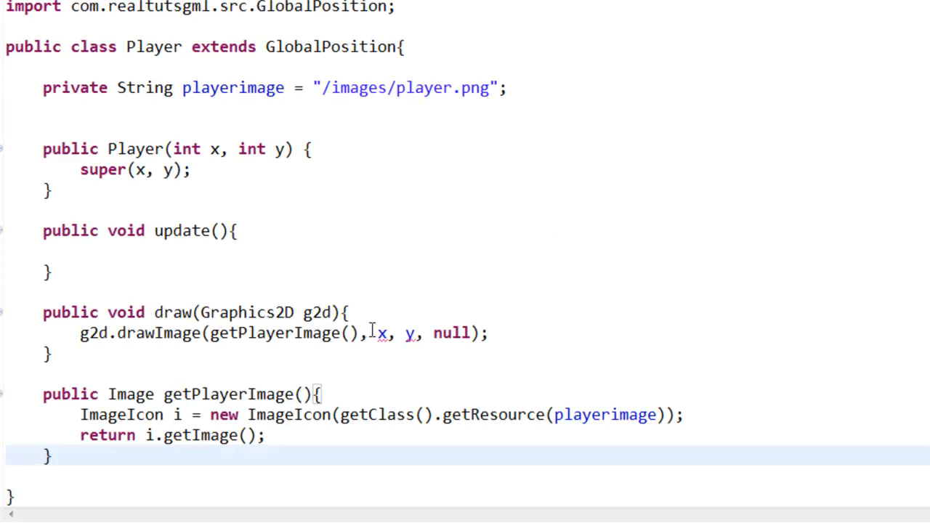
double_click(411, 333)
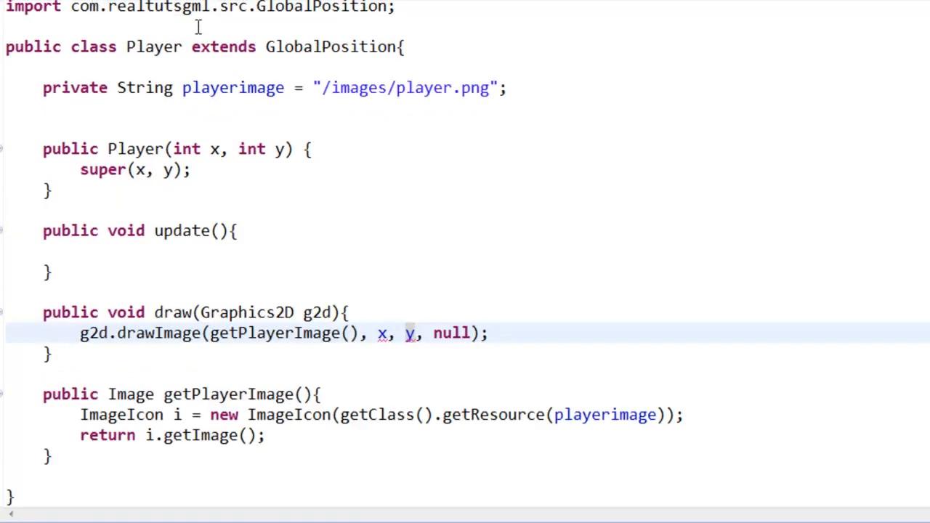
double_click(451, 333)
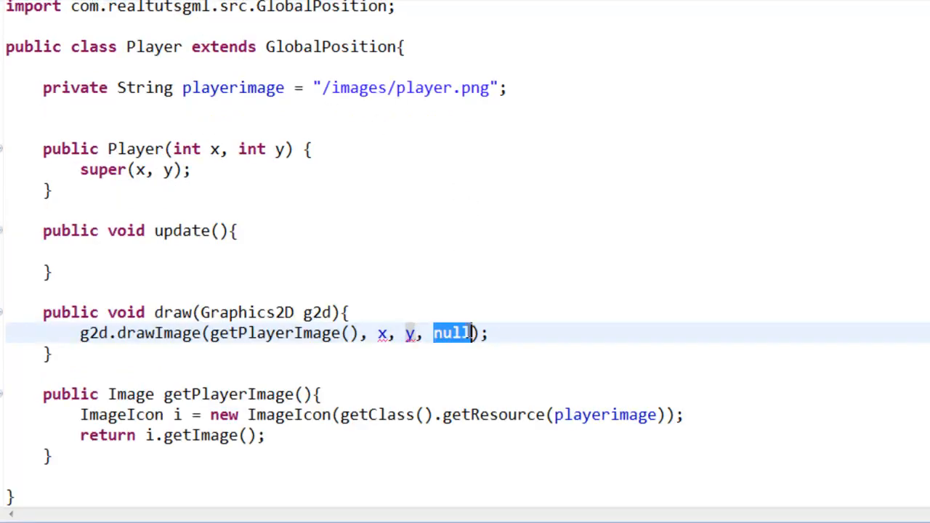
click(491, 333)
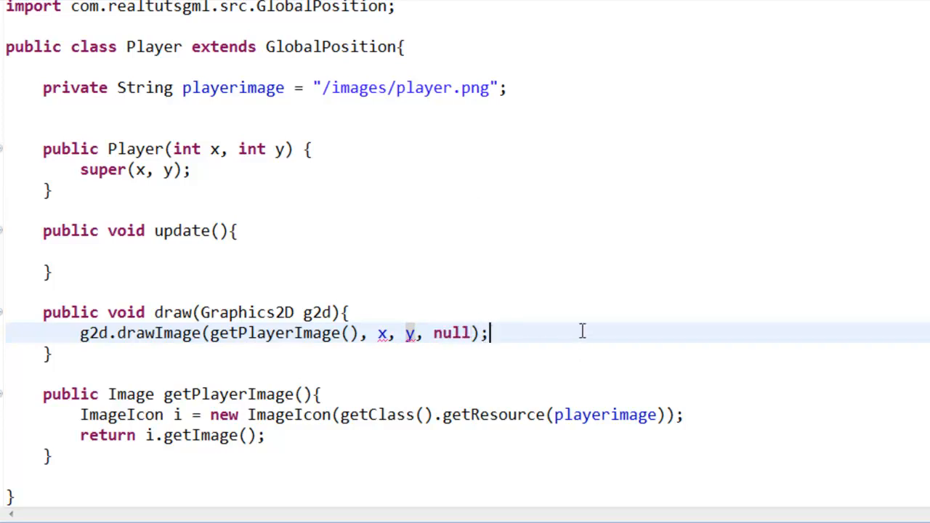
mouse_move(433, 333)
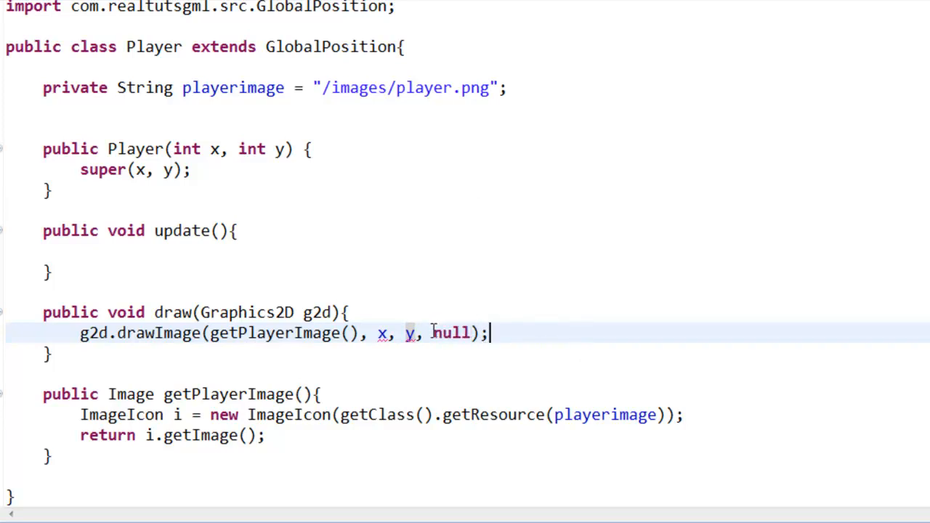
text(0)
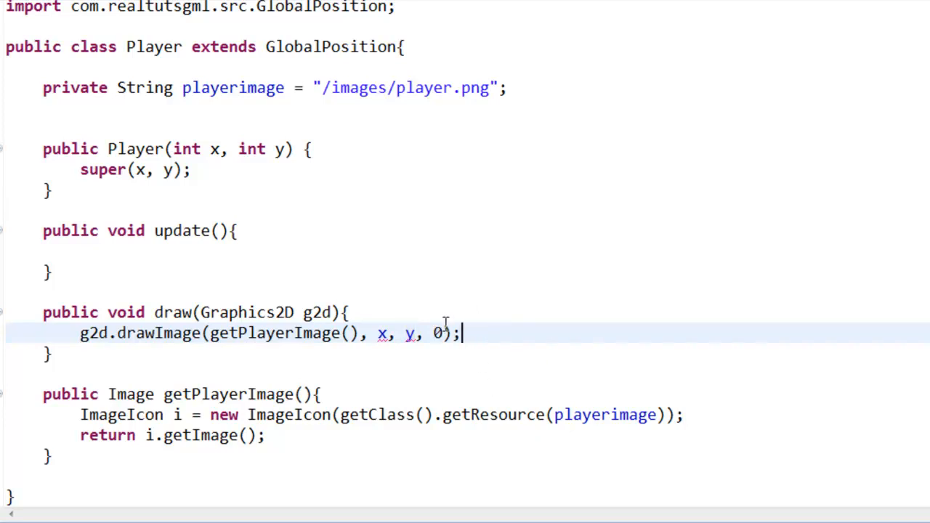
key(Backspace)
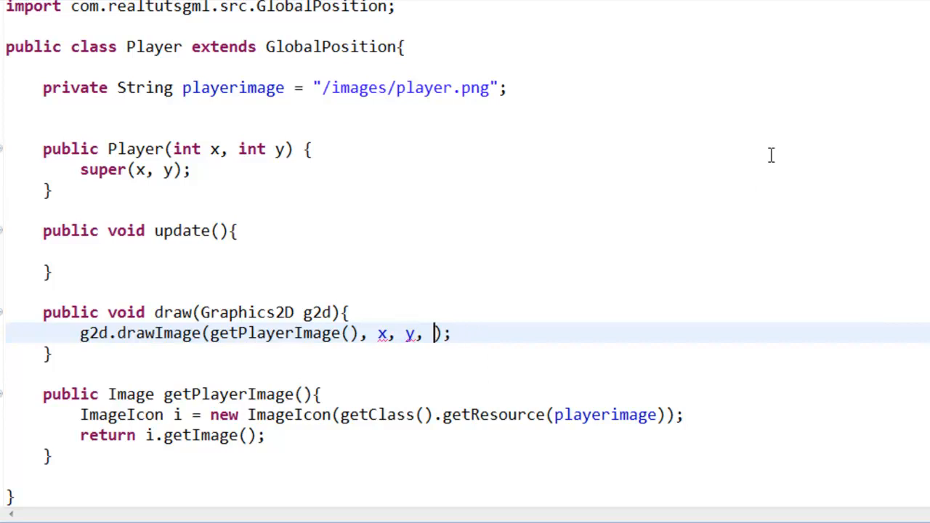
- Restore null as the last drawImage argument and make GlobalPosition's y public
text(null)
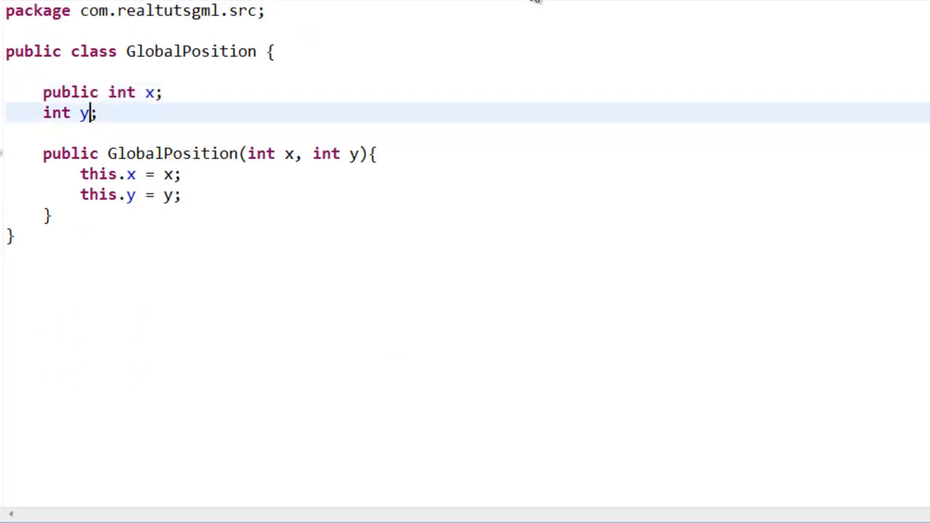
text(public)
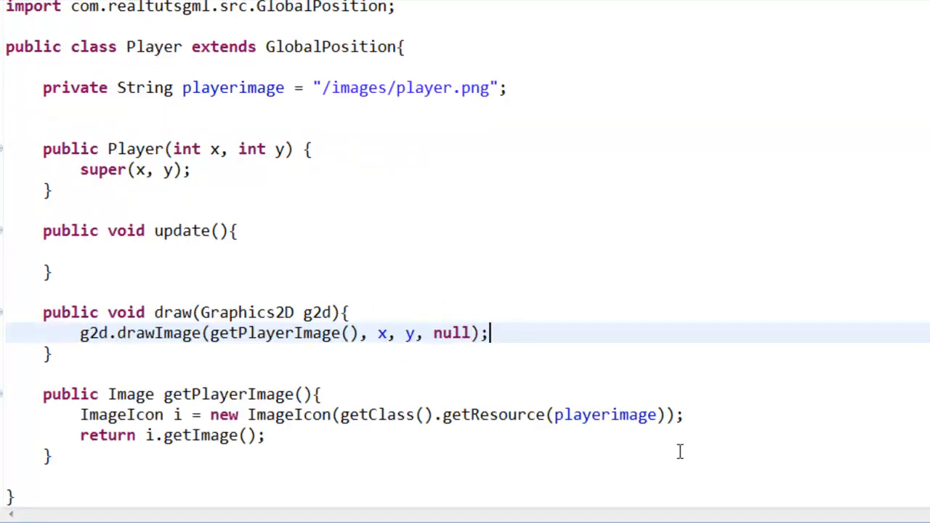
mouse_move(210, 267)
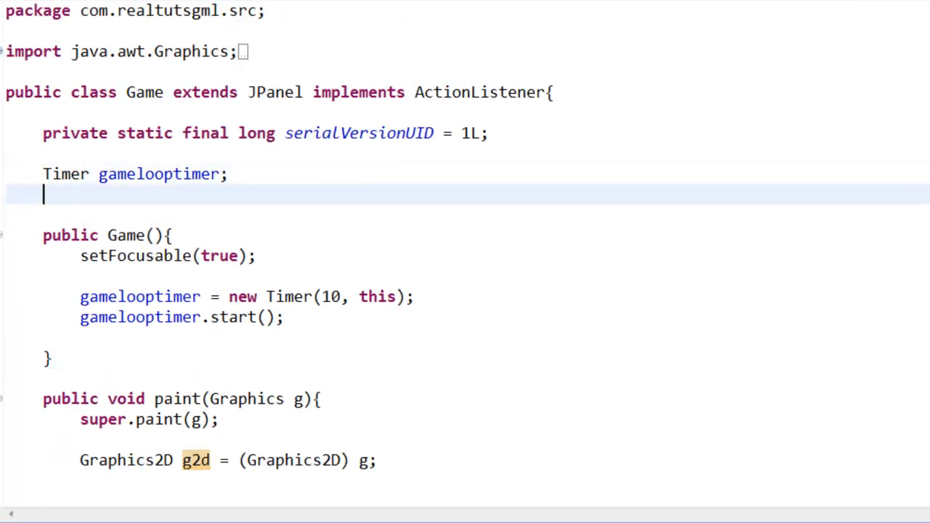
- Declare 'Player p;' in Game and add p = new Player(100,100) in the constructor
text(Pl)
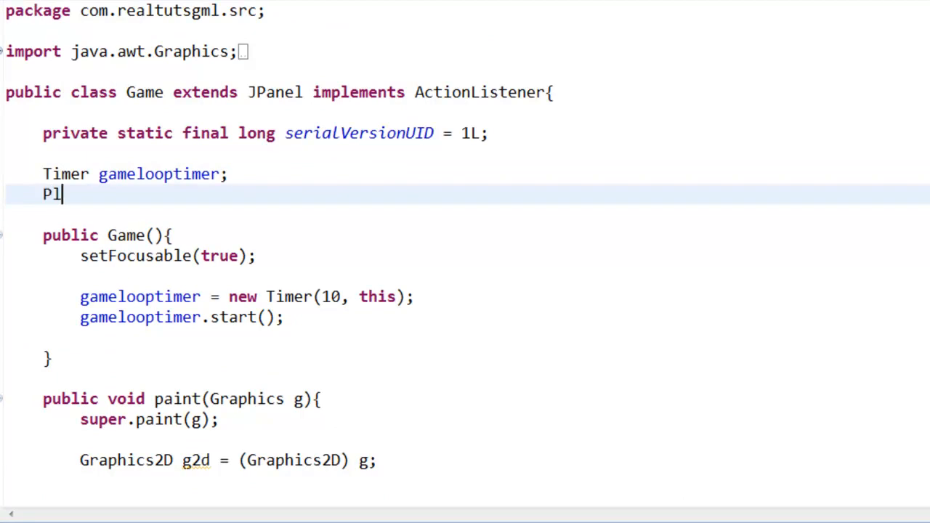
text(ayer p;)
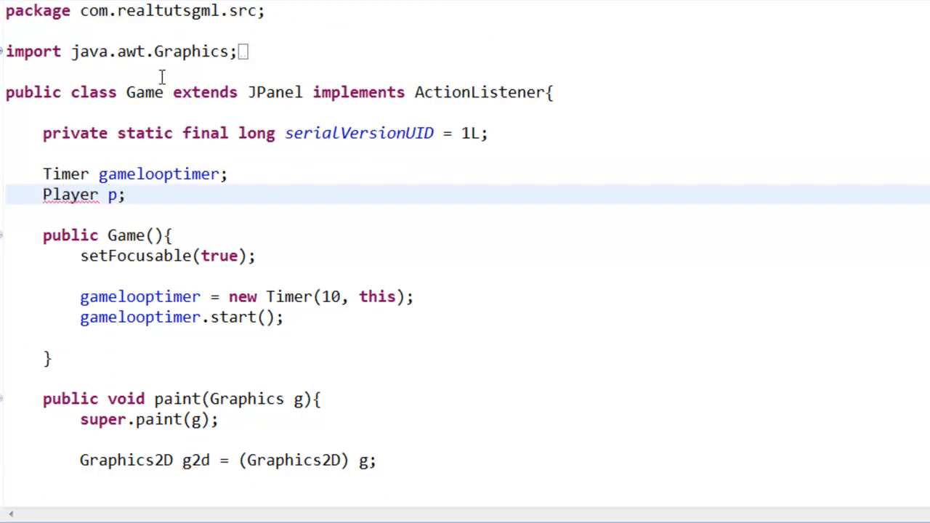
click(71, 195)
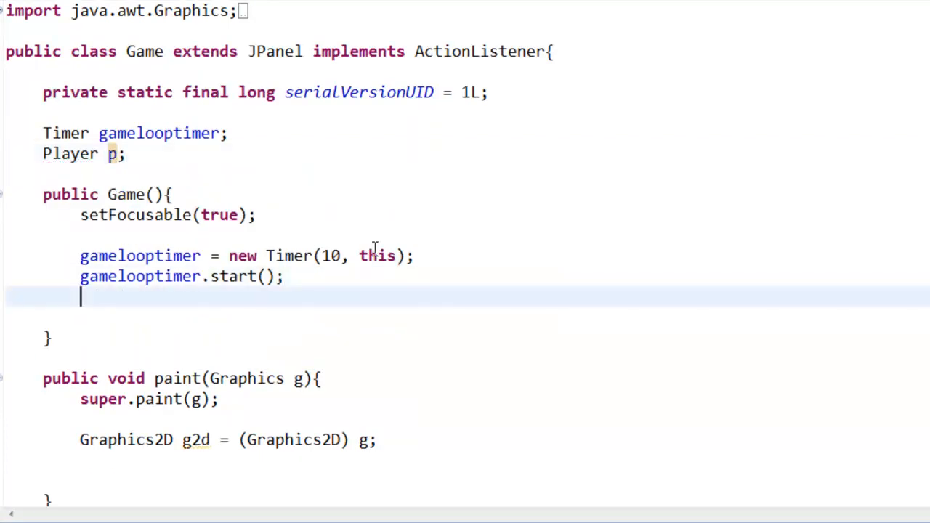
text(p = bew)
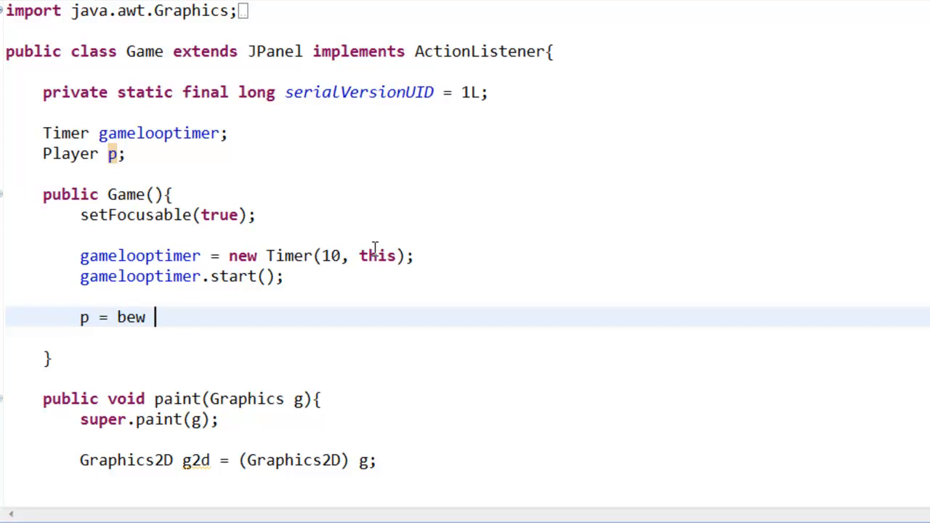
text(new Pla)
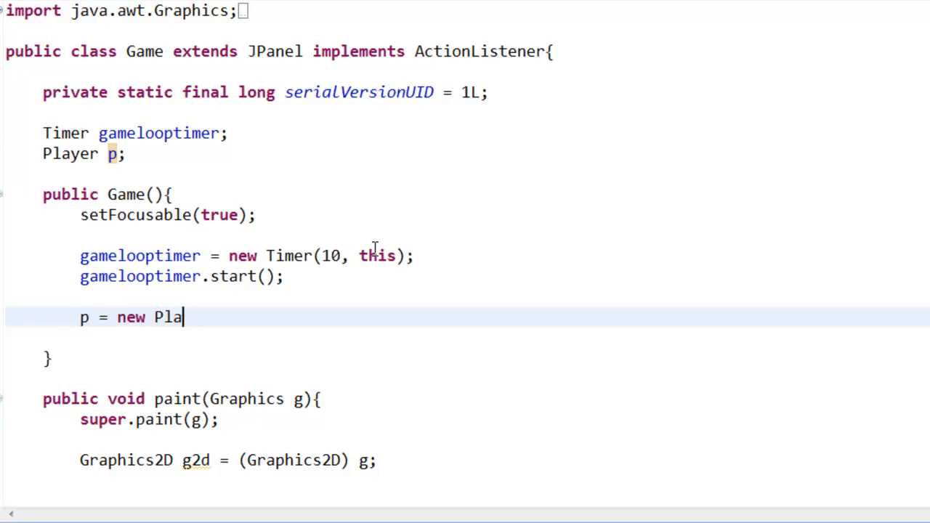
text(yer();)
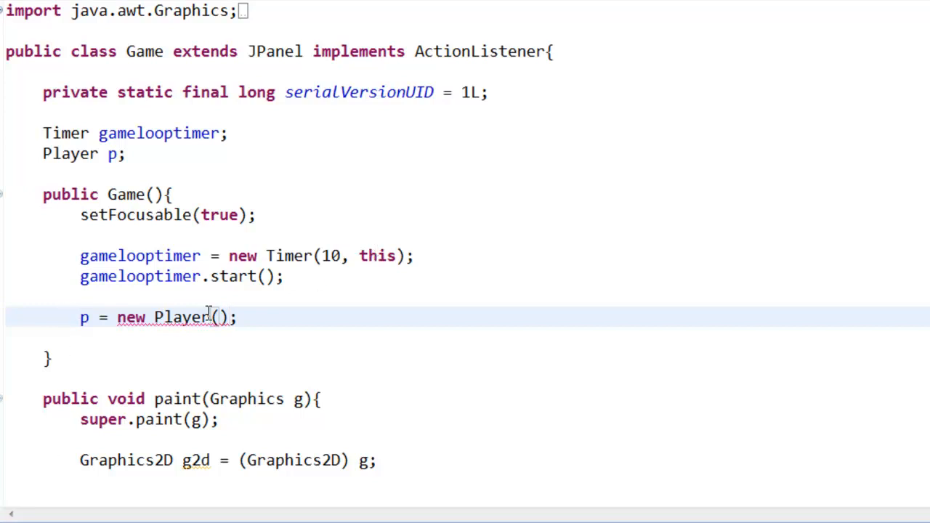
mouse_move(498, 274)
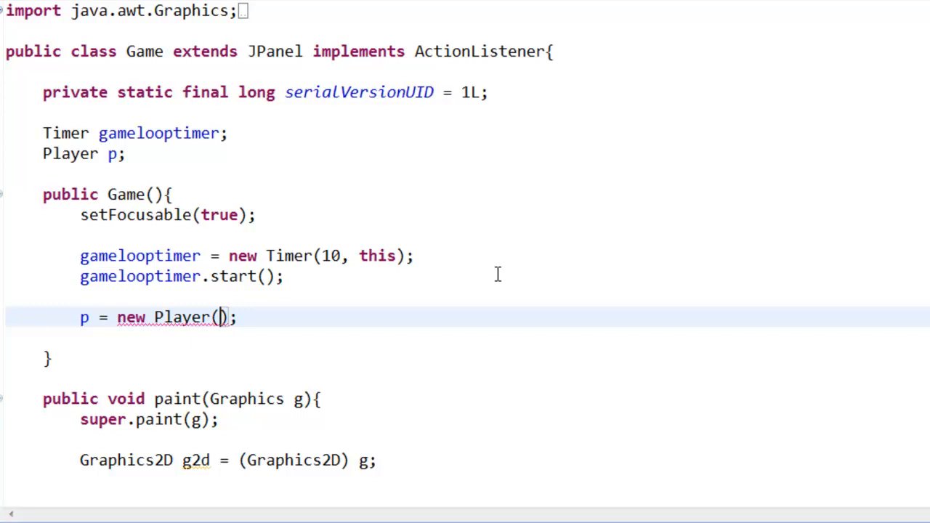
text(100,100)
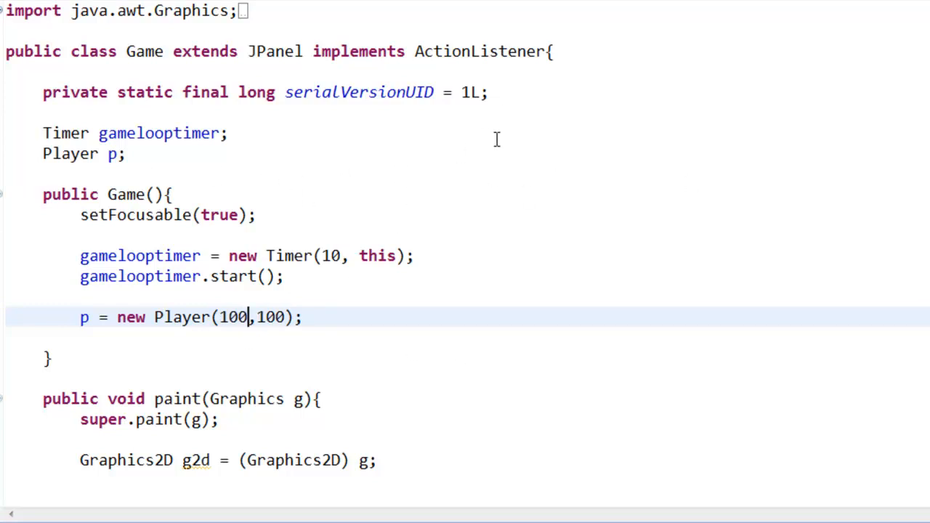
mouse_move(464, 349)
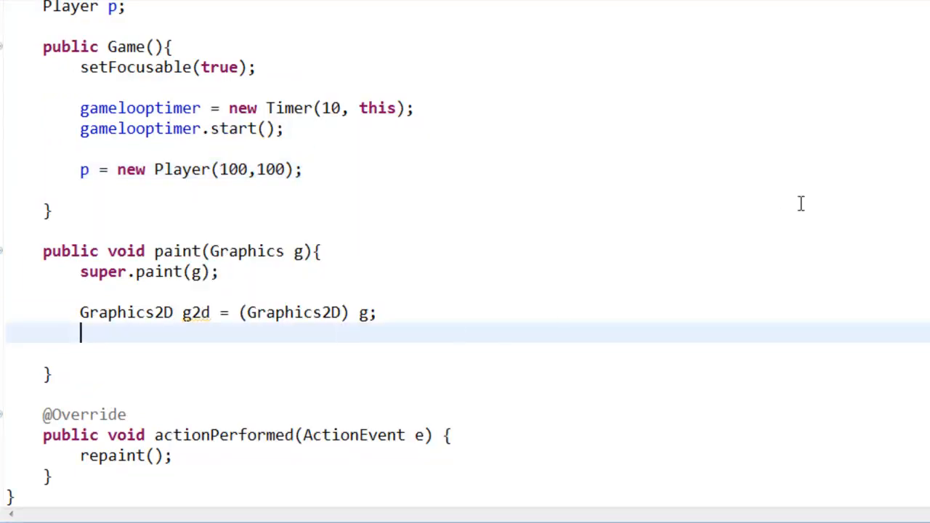
- Add p.draw(g2d); in paint() and compare the draw methods in Player and Game
text(g2d);)
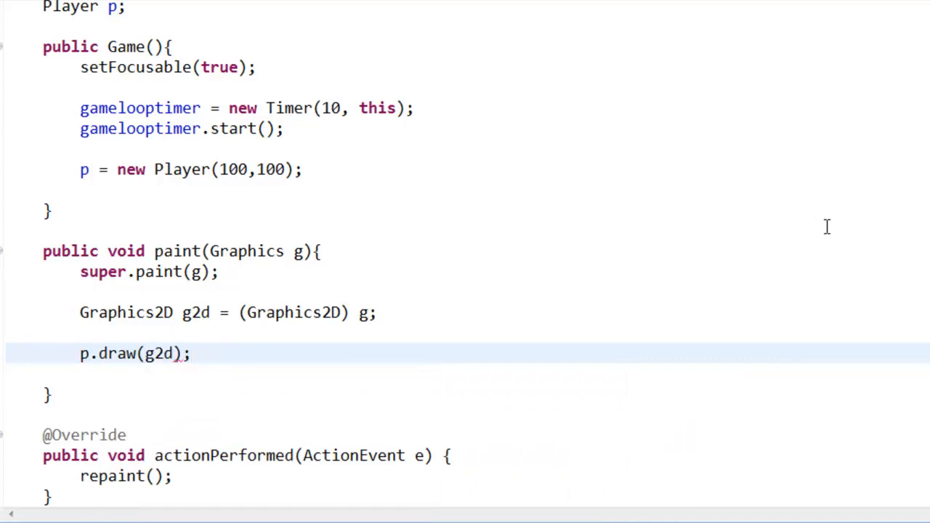
mouse_move(134, 151)
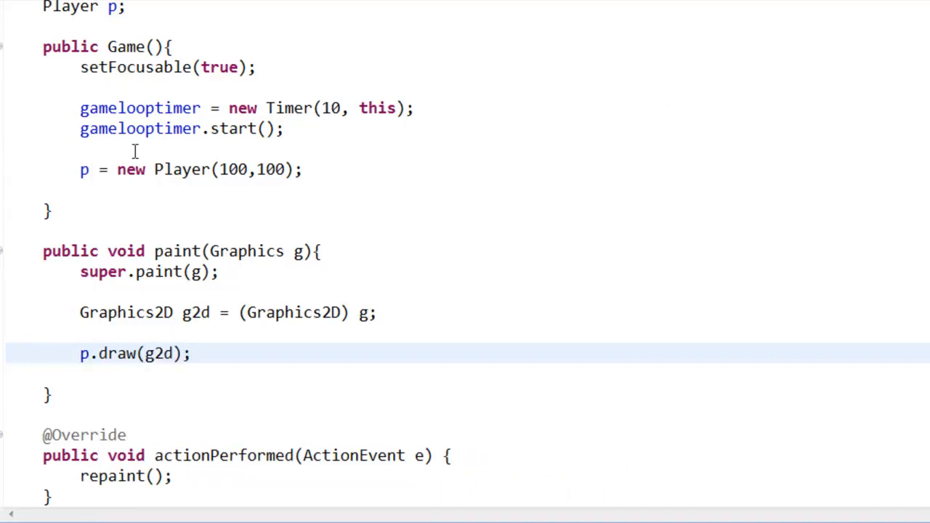
scroll(up, 3)
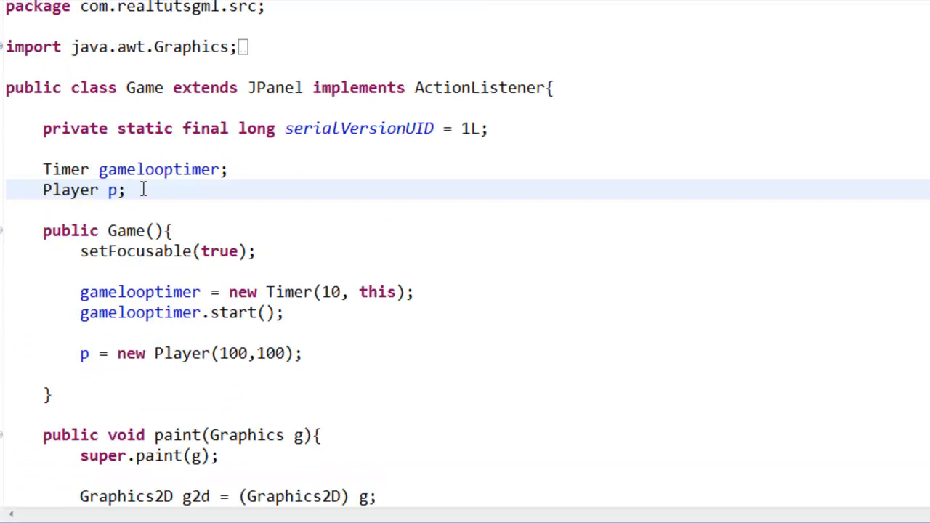
scroll(down, 3)
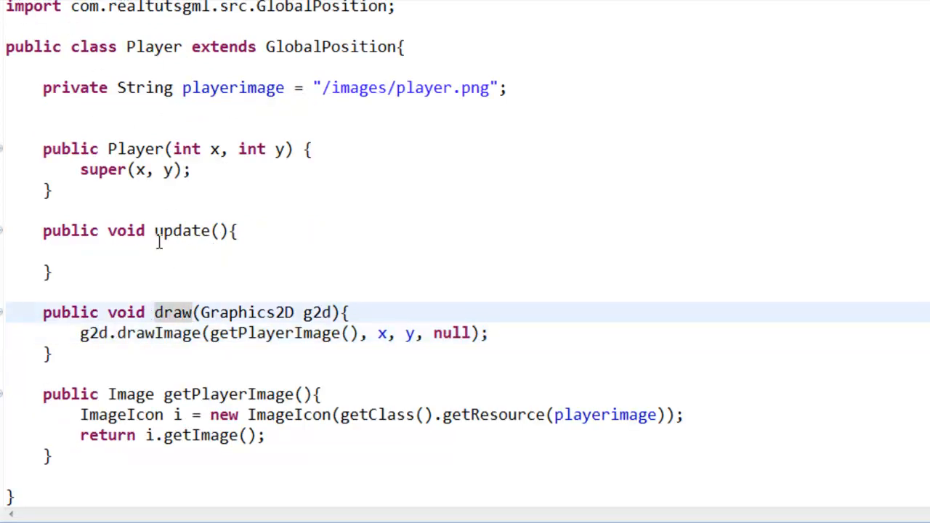
double_click(218, 394)
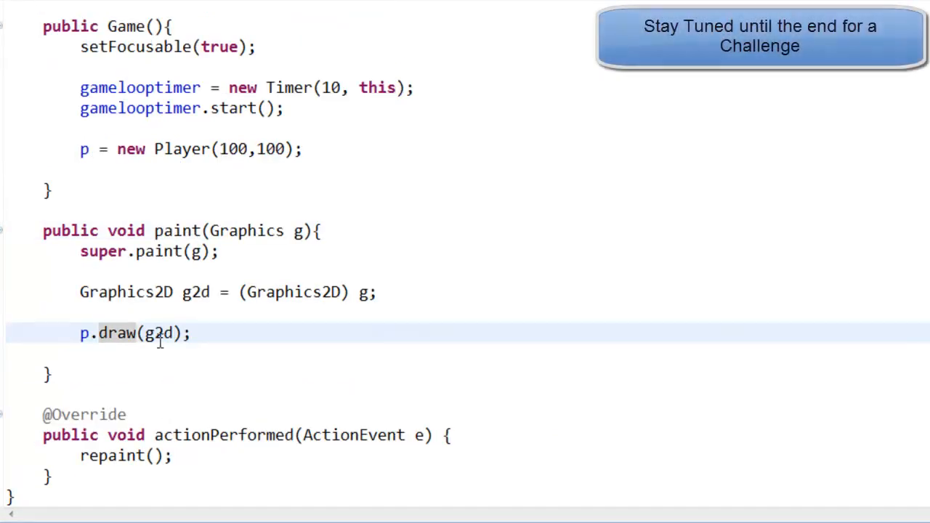
double_click(116, 334)
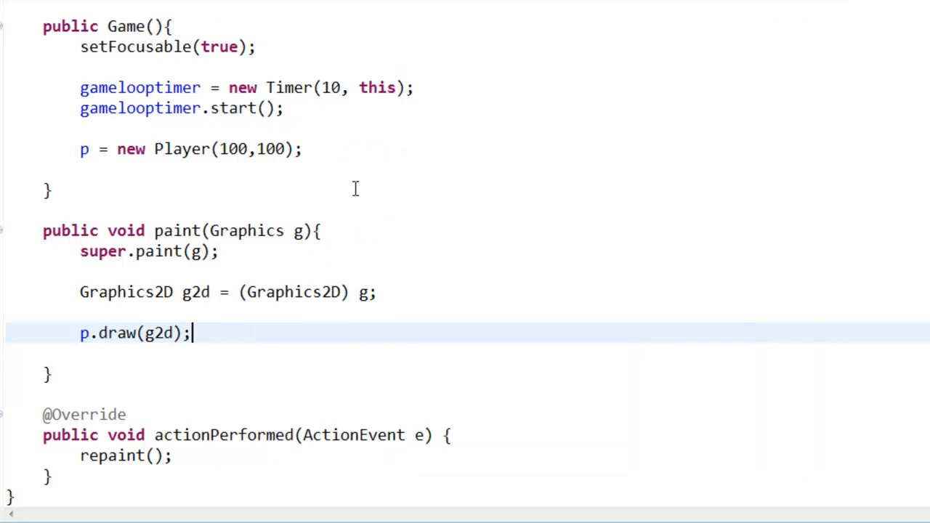
- Change the Player constructor's second coordinate to 400, placing the player at (500,400)
click(265, 149)
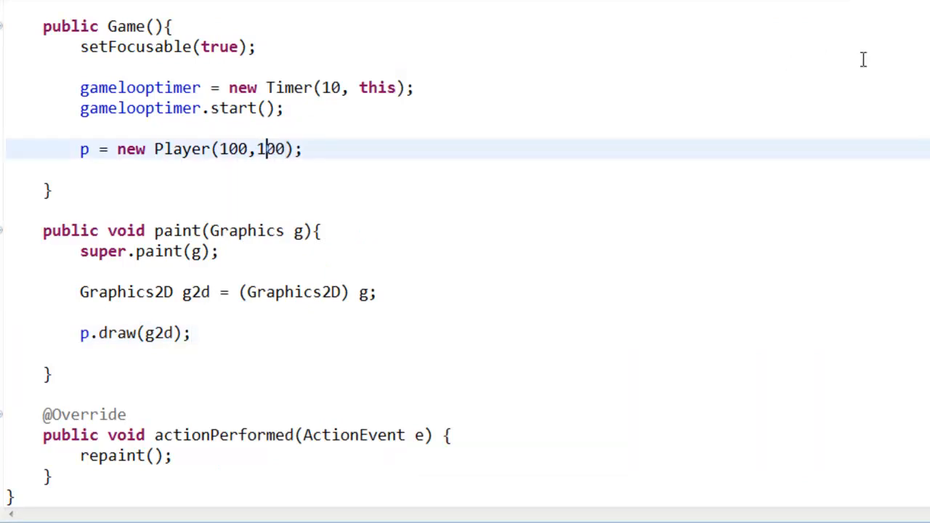
text(400)
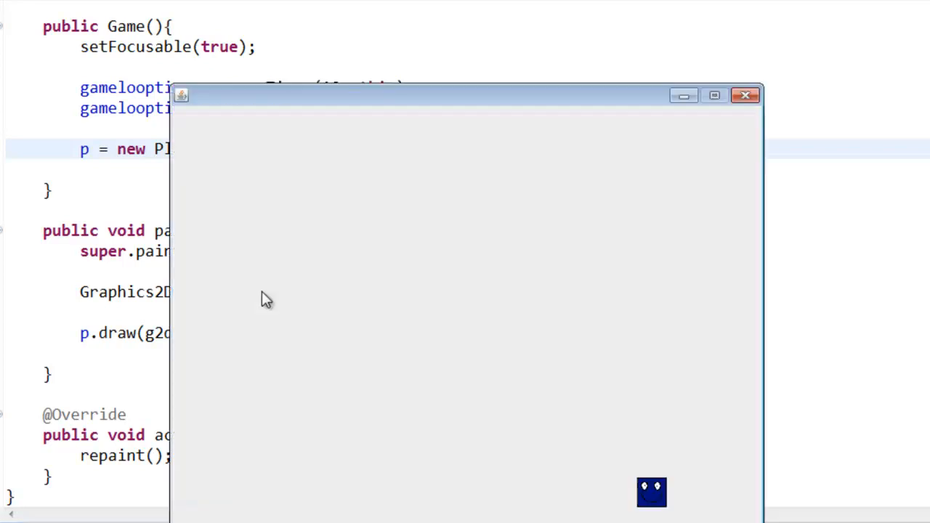
mouse_move(741, 263)
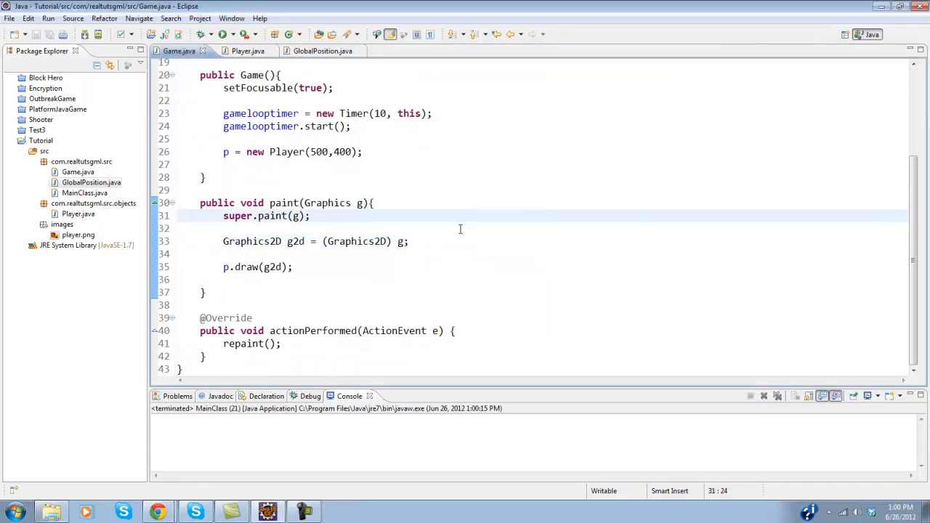
scroll(up, 3)
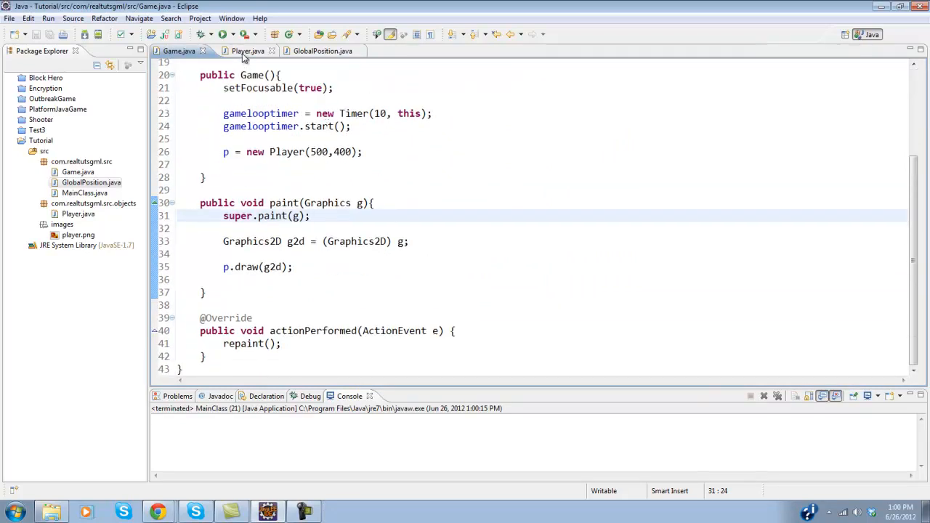
click(248, 51)
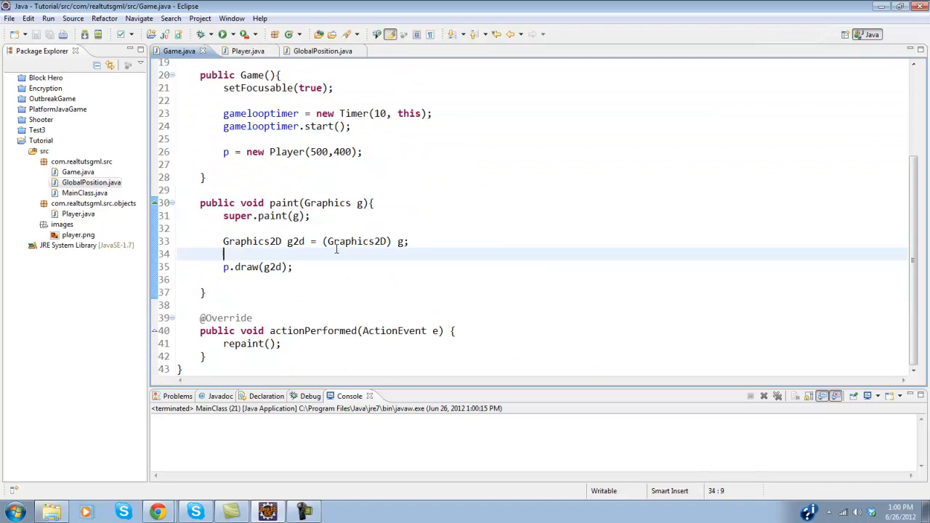
click(457, 330)
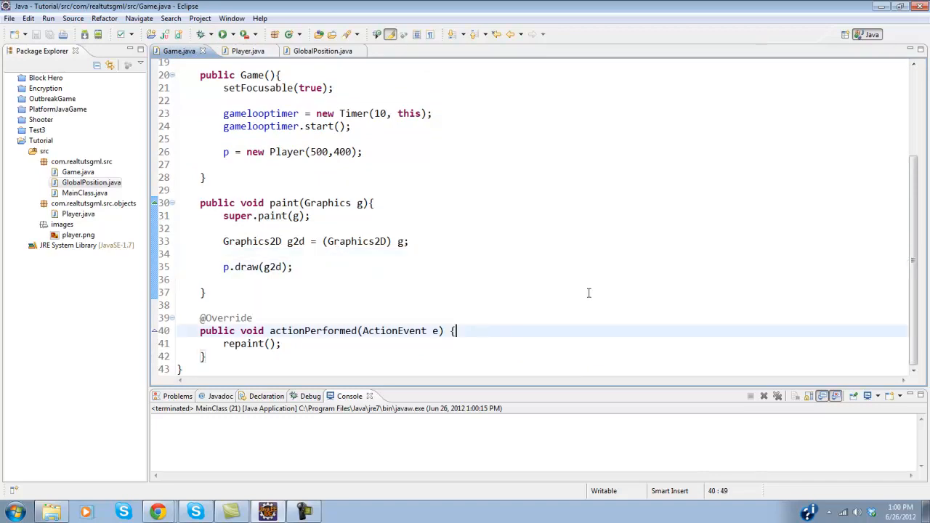